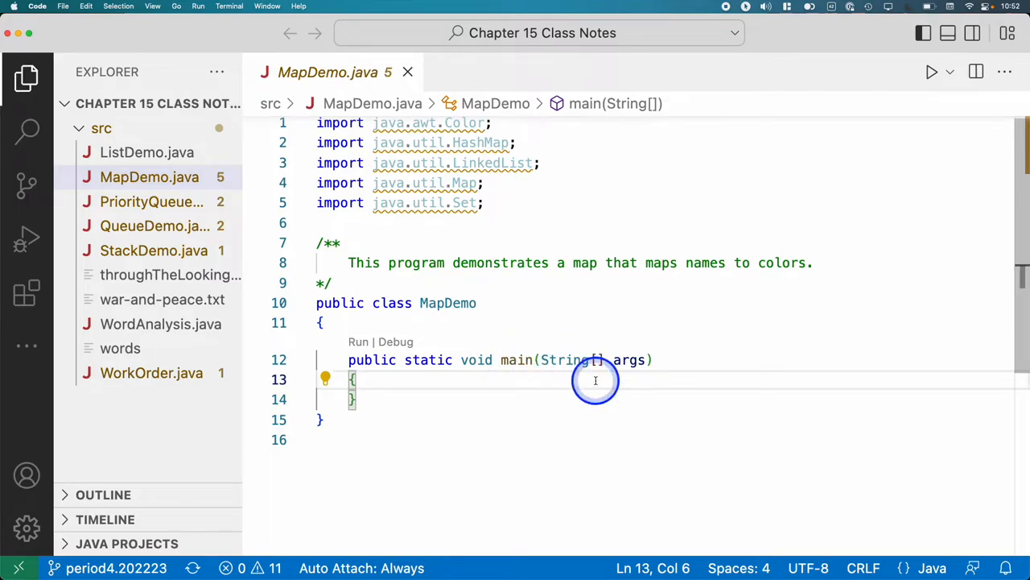
mouse_move(403, 377)
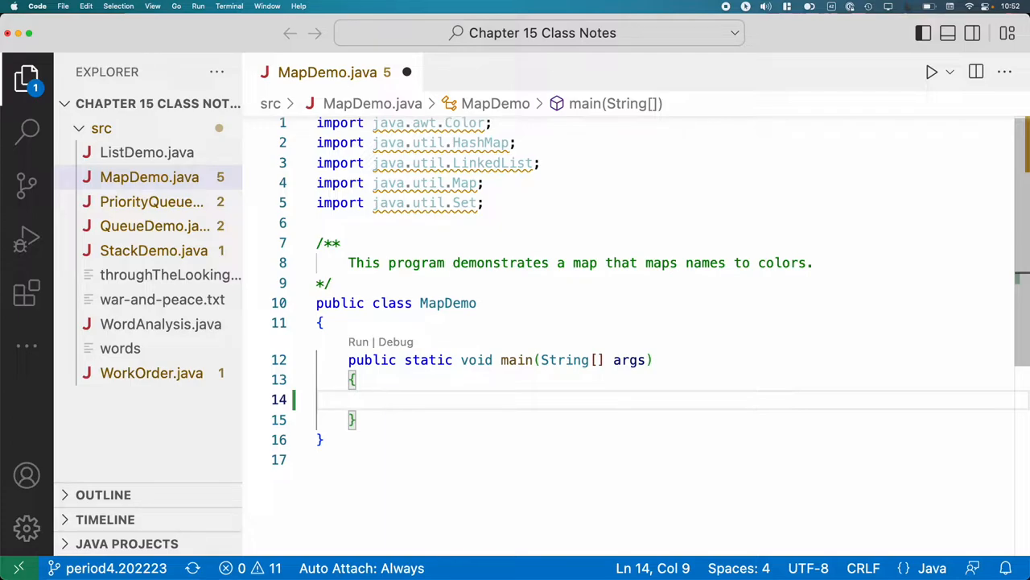
Begin a Map declaration on a new line inside main.
type("Map<")
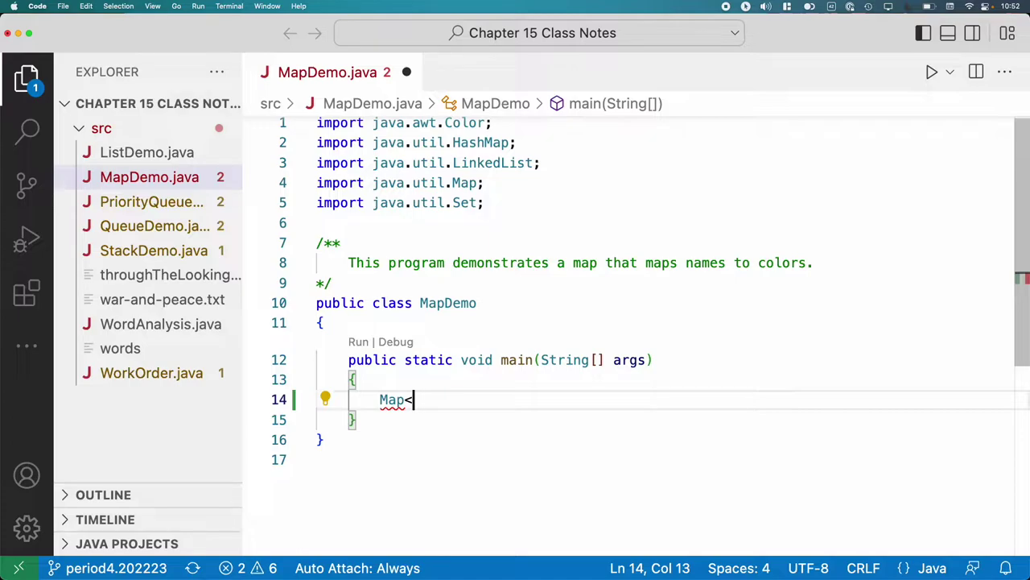
Declare Map<String, Color> favoriteColors = new HashMap<>(); in main.
type("String,")
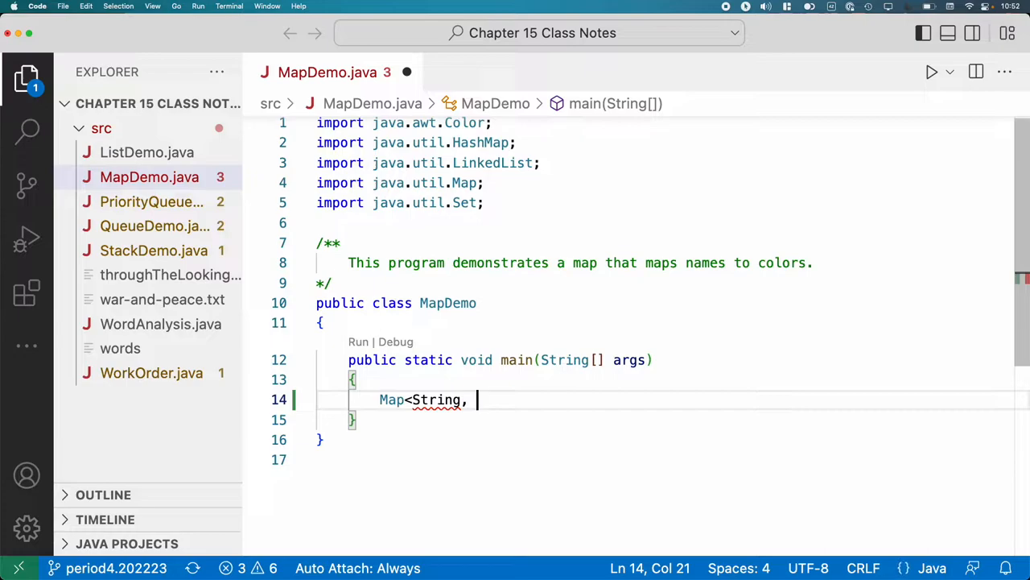
type("Color>")
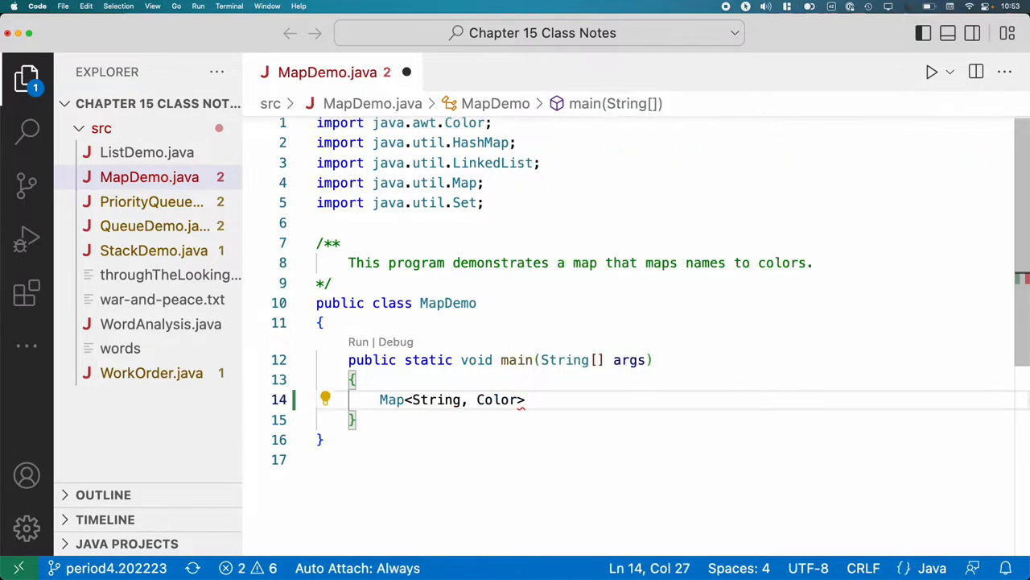
type("favorite")
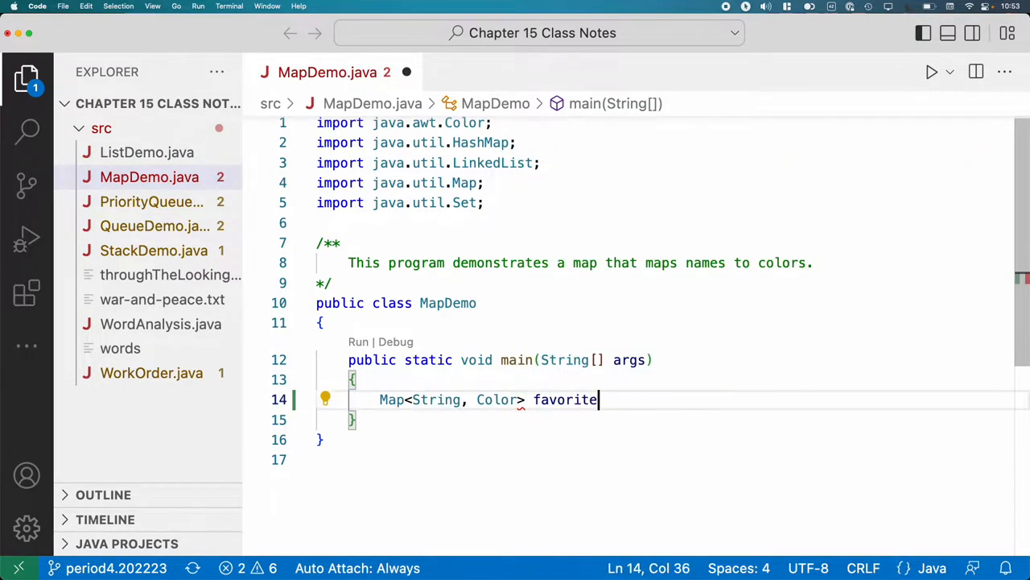
type("Colors = new HashMap<>(")
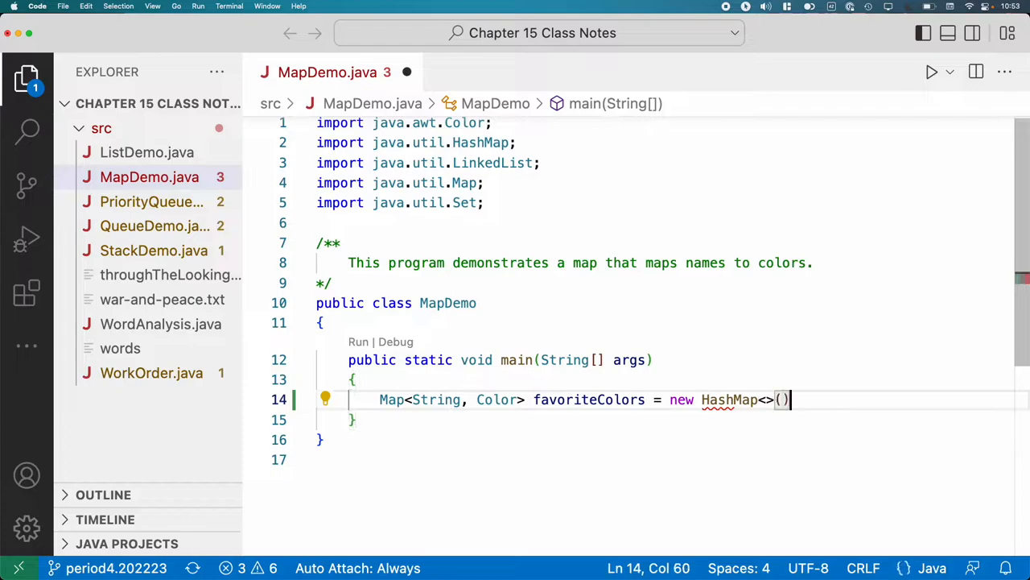
type(";")
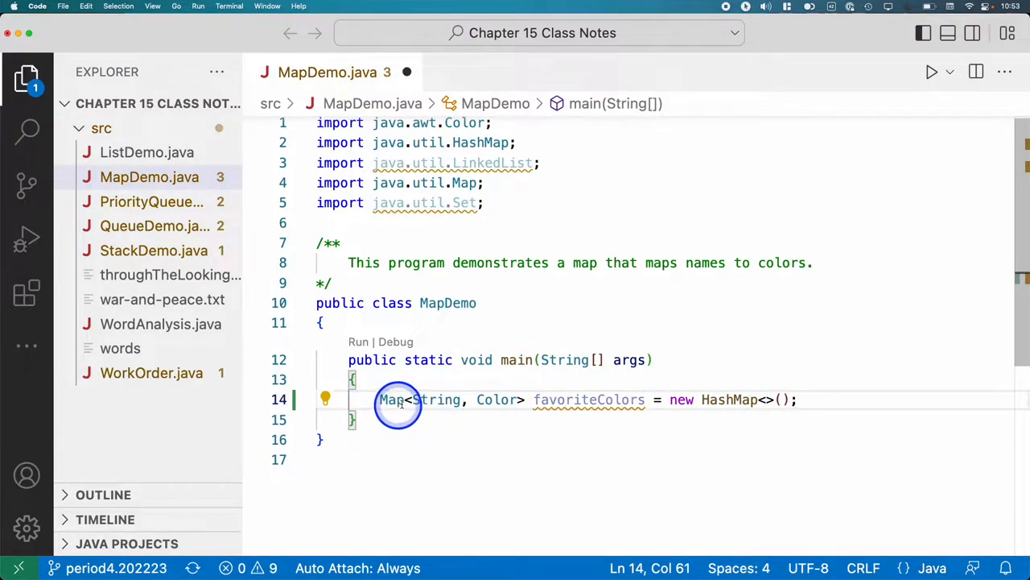
mouse_move(522, 430)
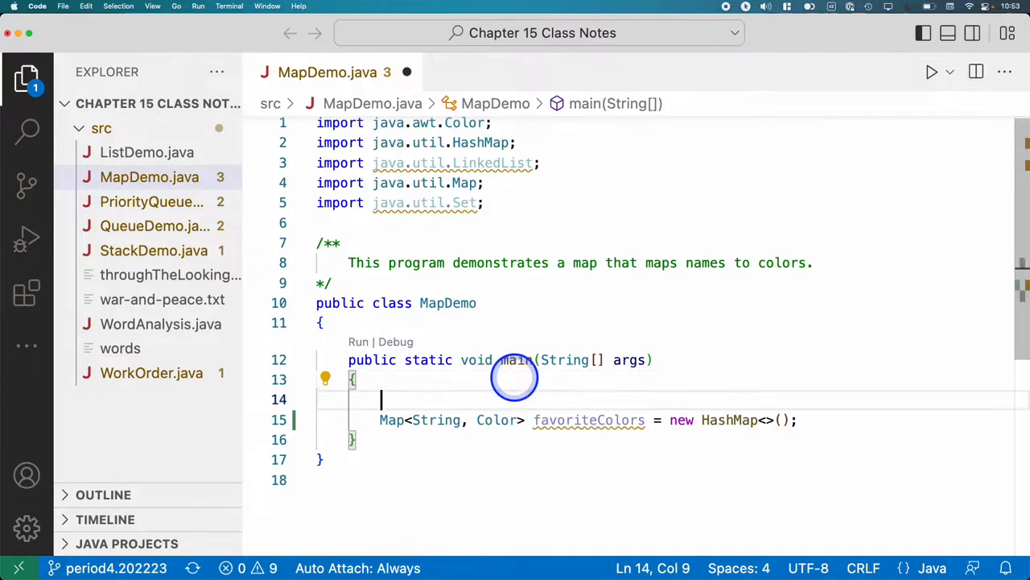
mouse_move(577, 496)
type("/*")
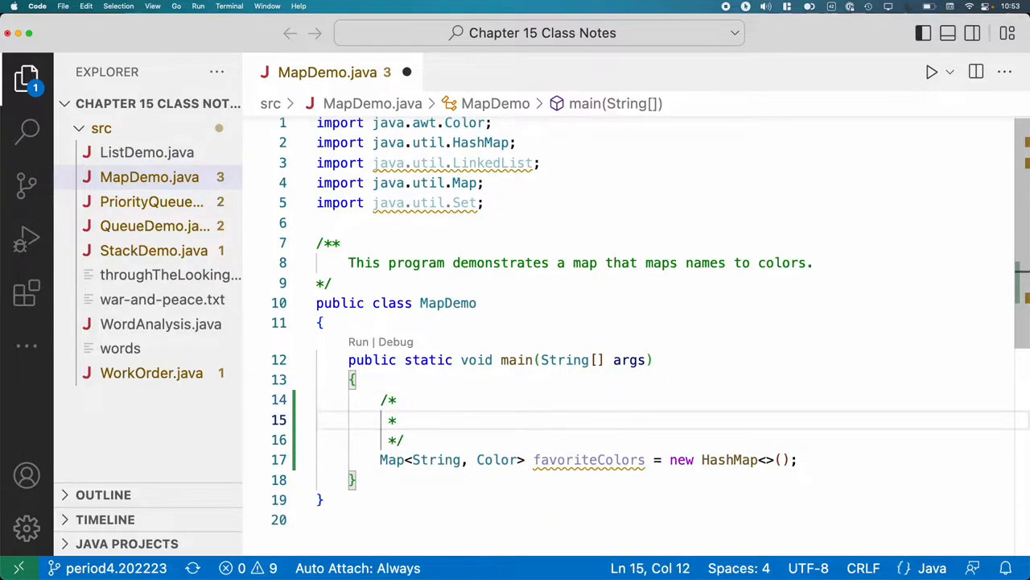
Write a block comment: Map is generic, the first type is the key, the second the value.
type("The")
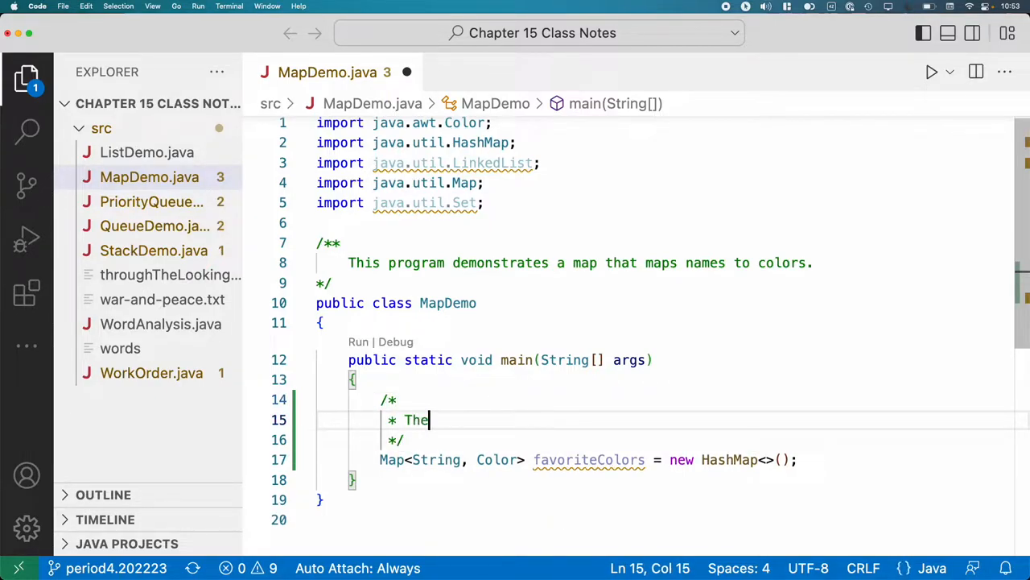
type("Map interface")
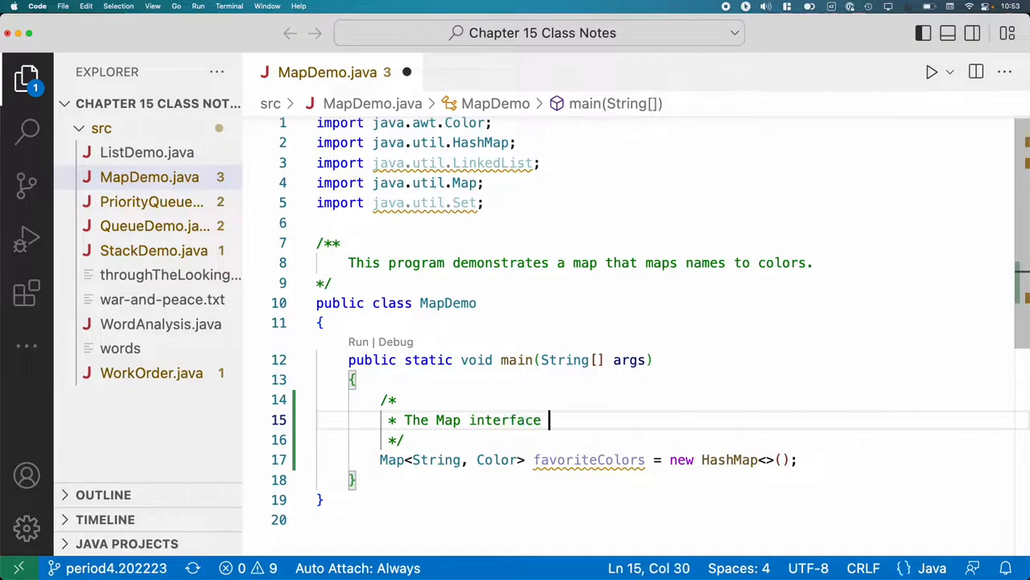
type("is a generic. The firs")
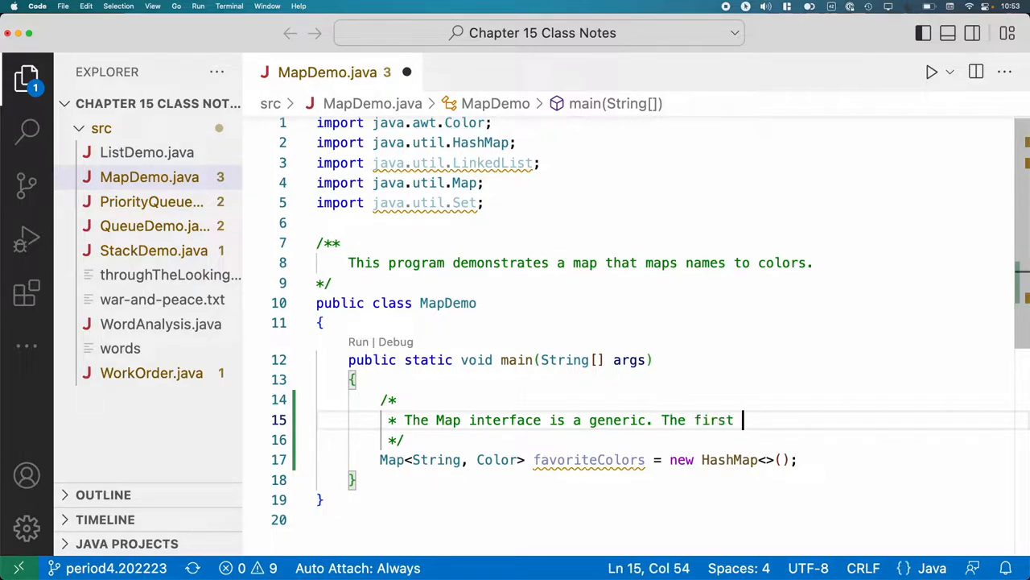
type("type is the type")
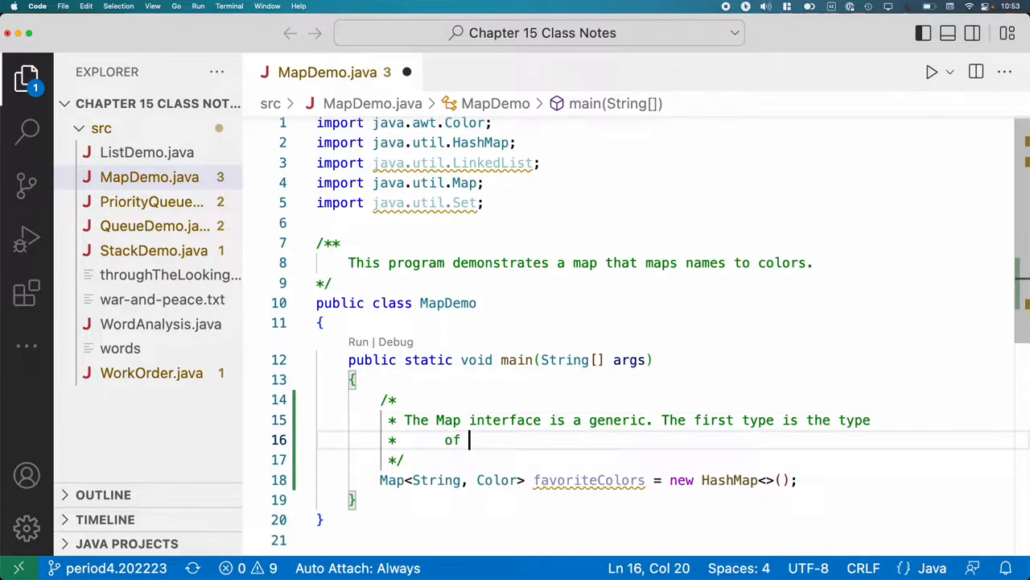
type("the ke")
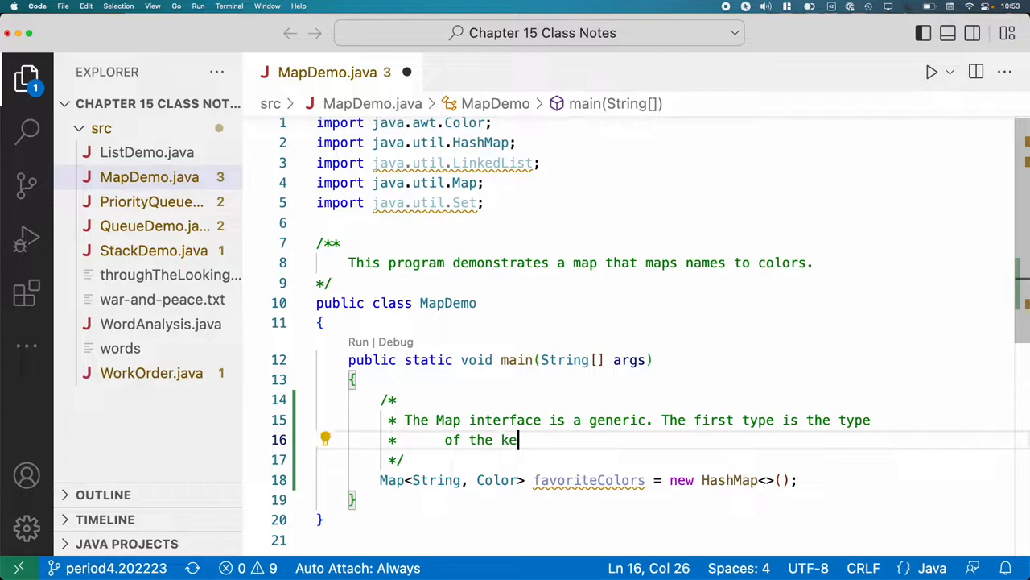
type("y; the sec")
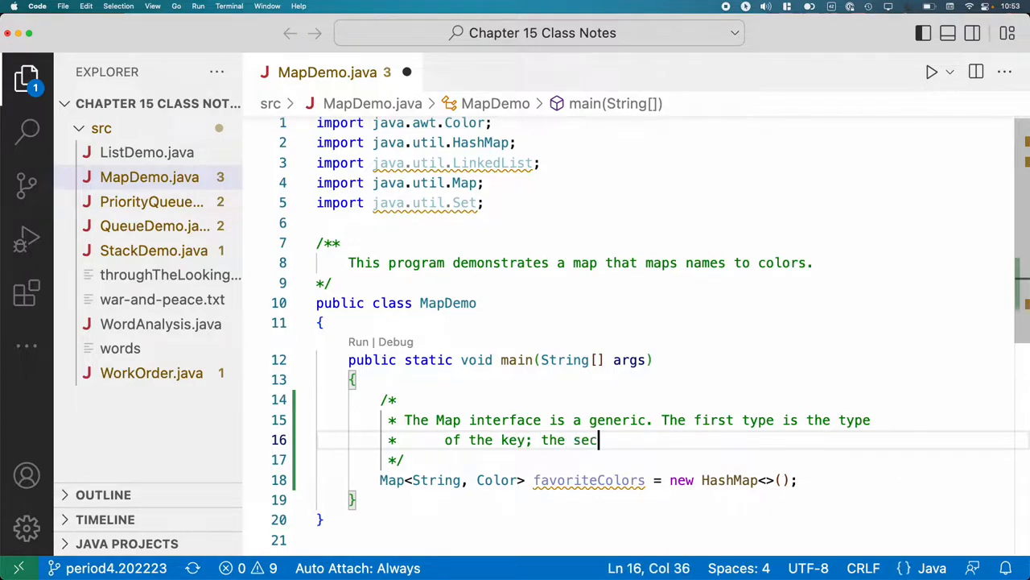
type("ond, the type")
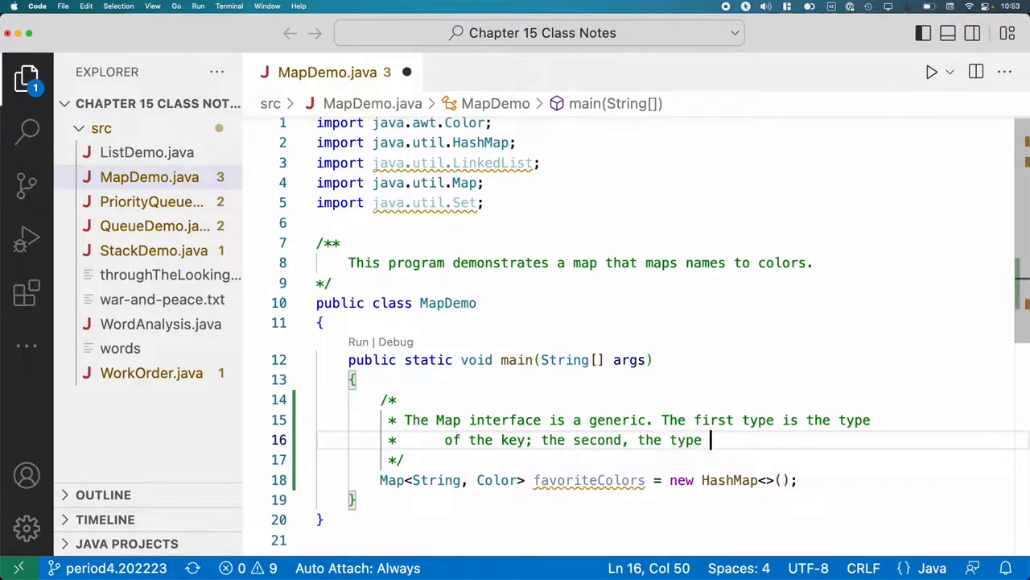
type("of the value.")
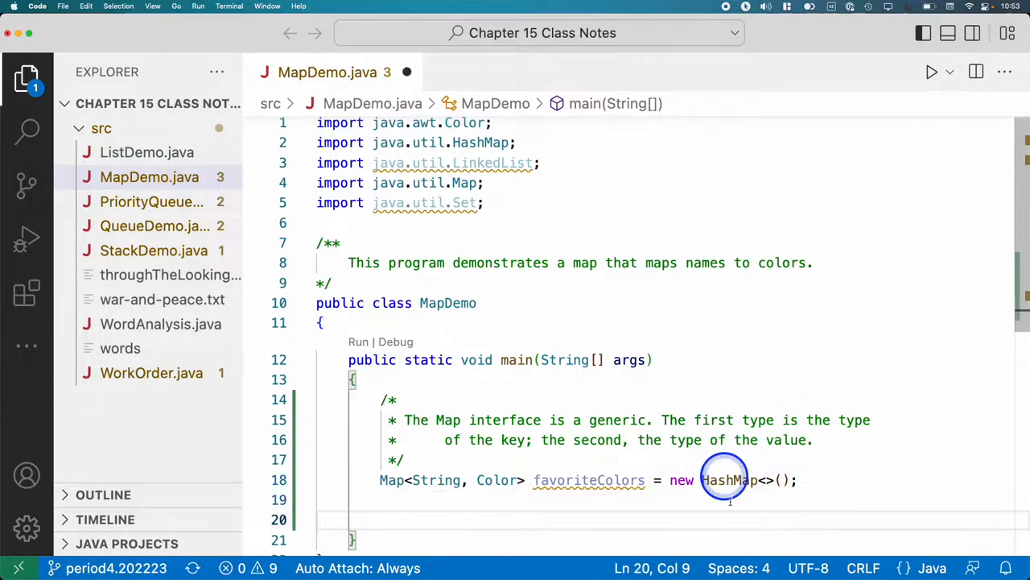
Add favoriteColors.put("Maaz", Color.GREEN); below the declaration.
scroll("down", 3)
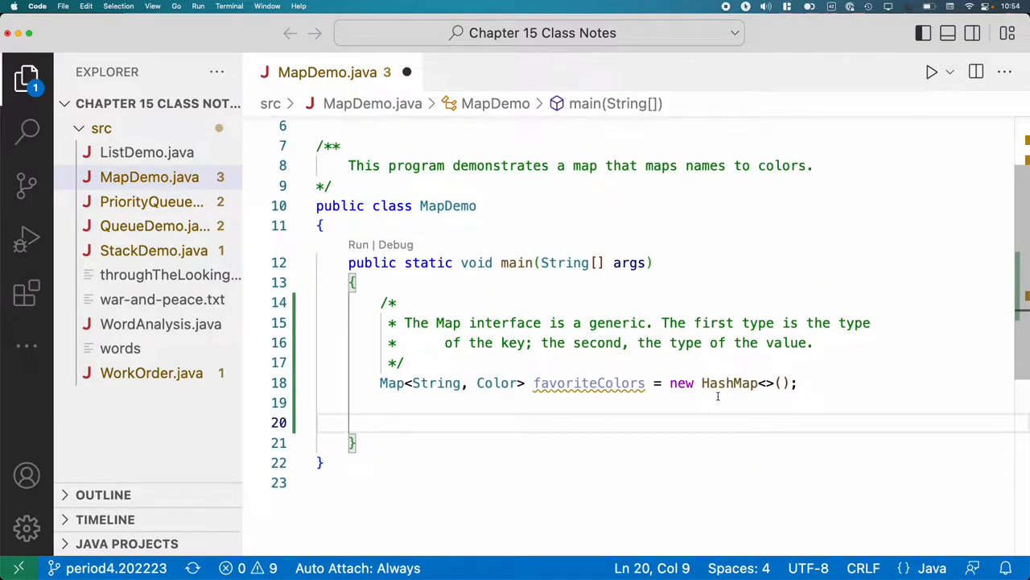
type("favoriteColors.put(key, value")
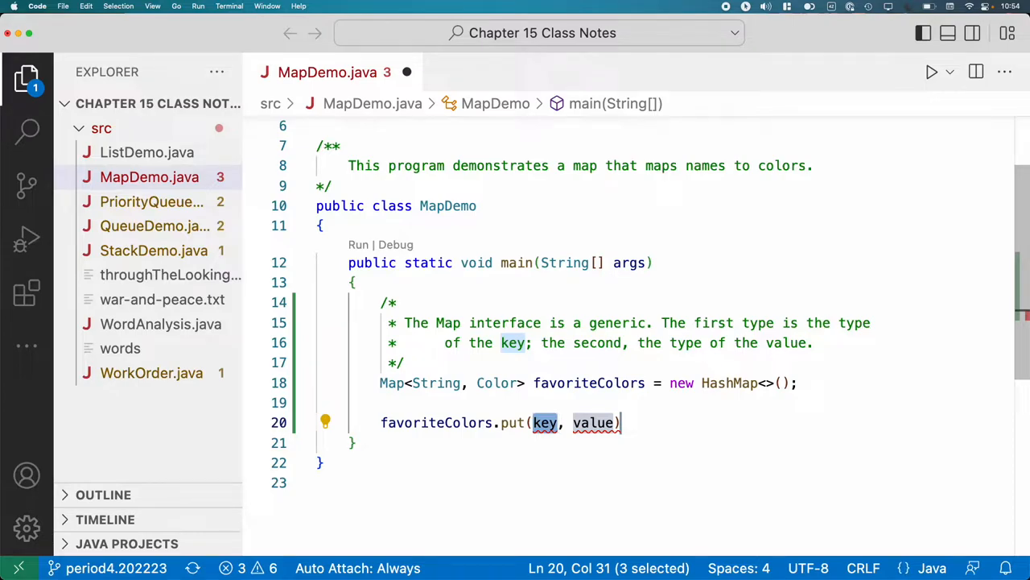
type("\"Maaz\"")
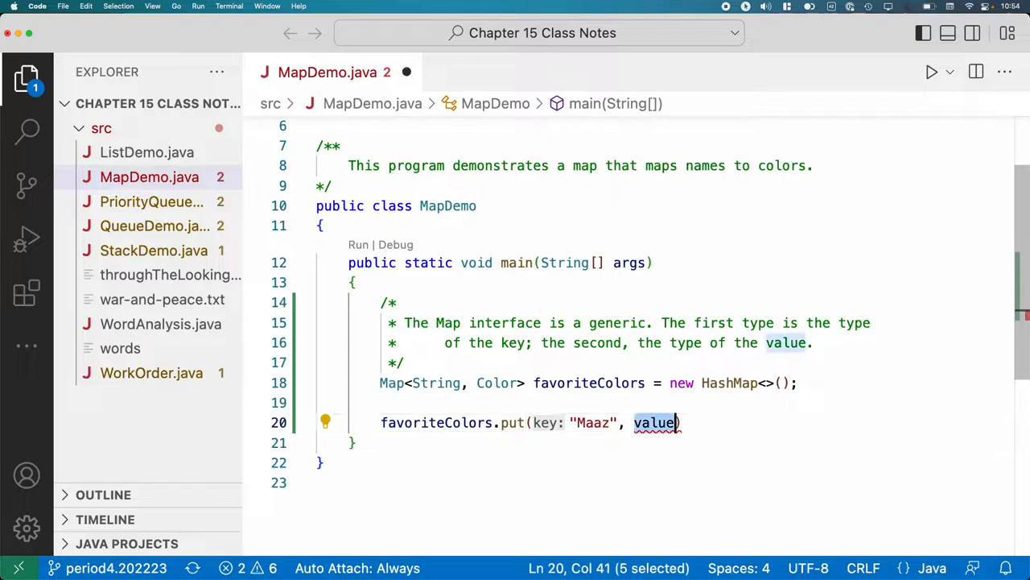
type("Collor.GREEN")
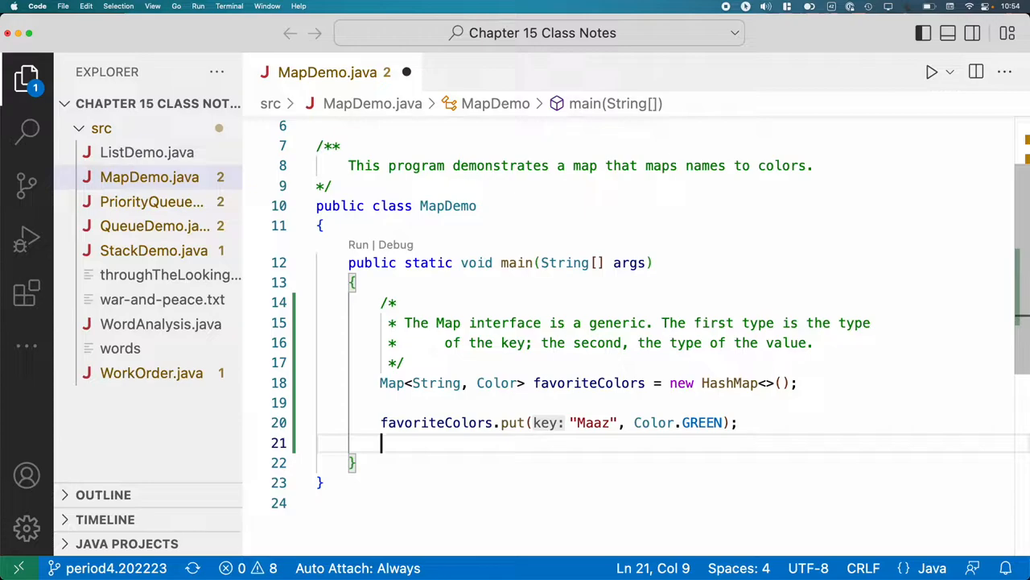
Add favoriteColors.put("Wyatt", Color.GREEN); using the put autocomplete placeholders.
type("favoriteColors.put(")
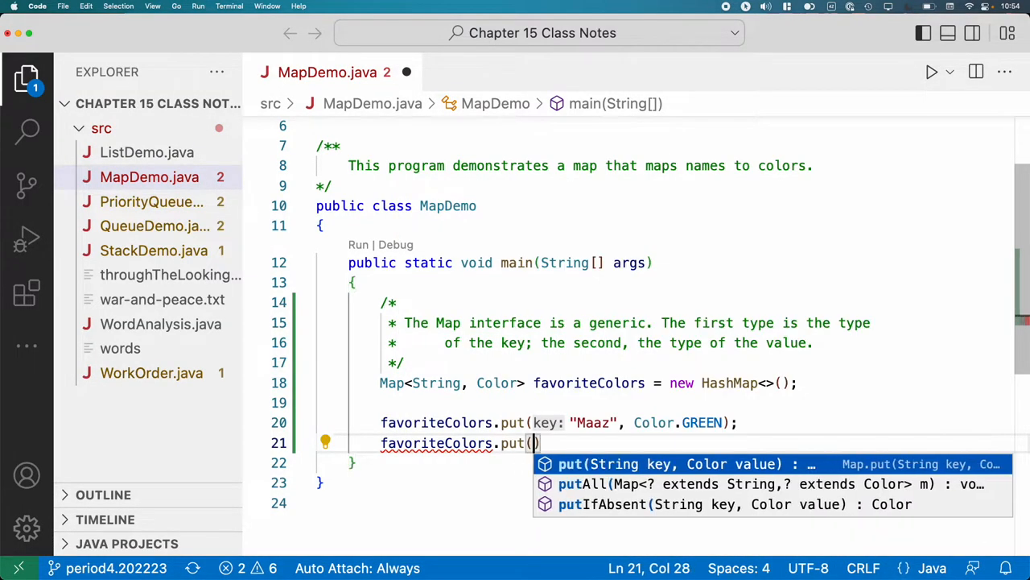
left_click(667, 463)
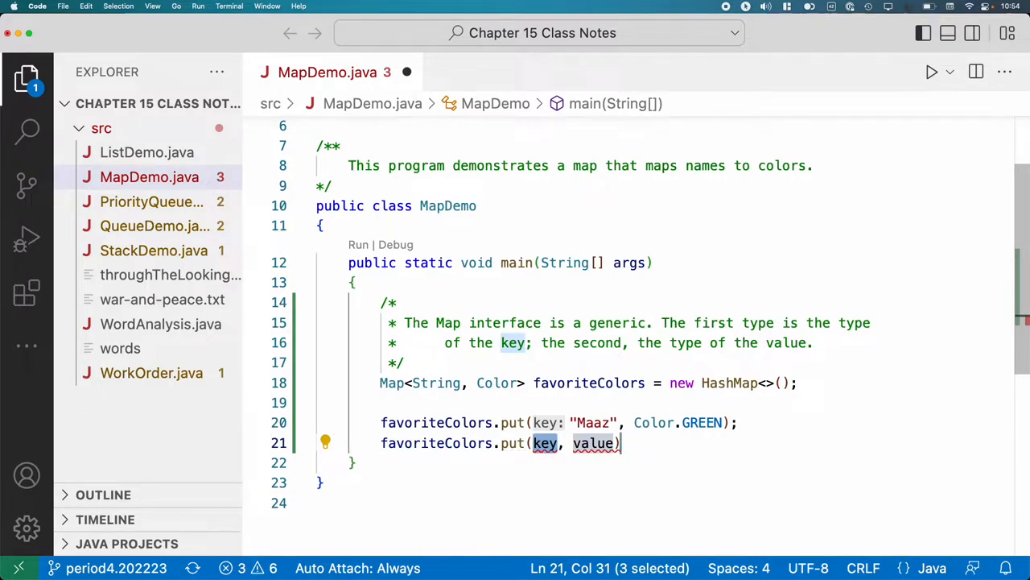
type("W")
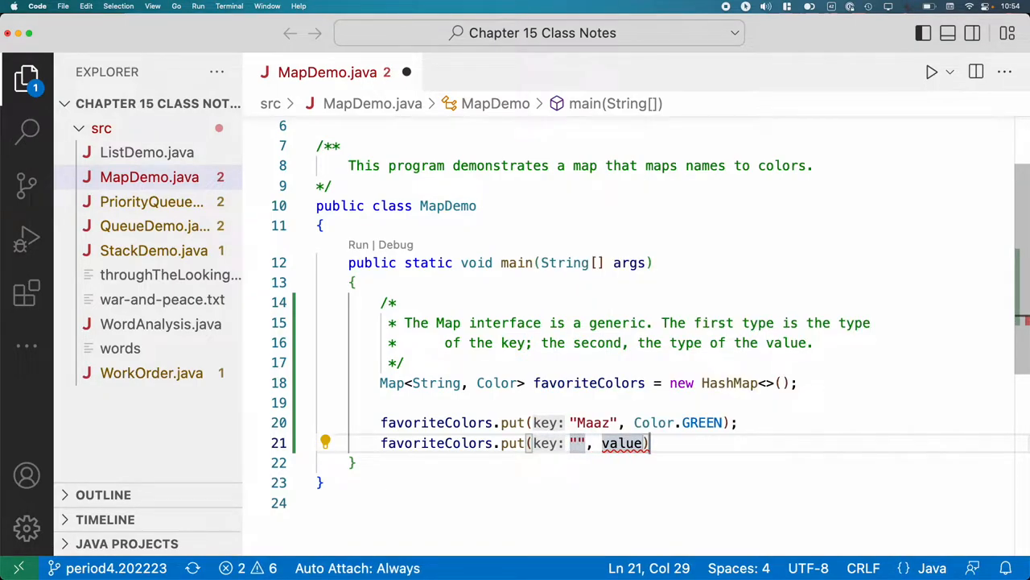
type("Wy")
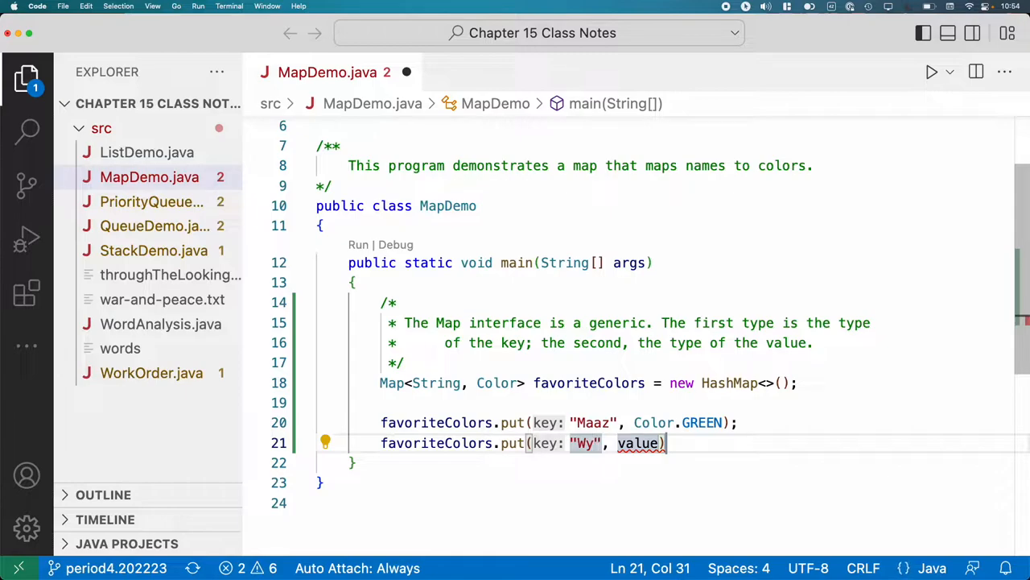
type("att")
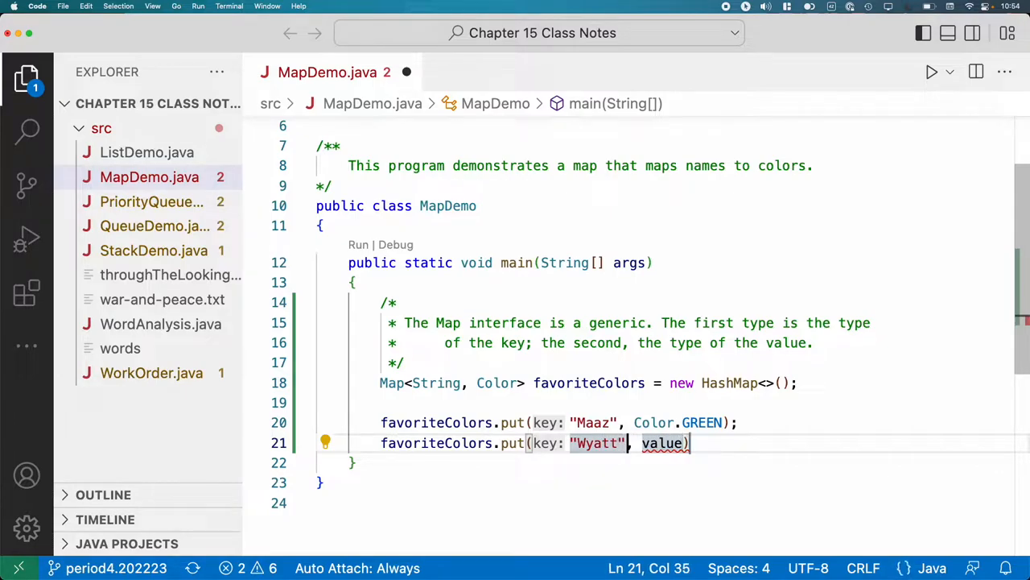
type("Color.GREEN")
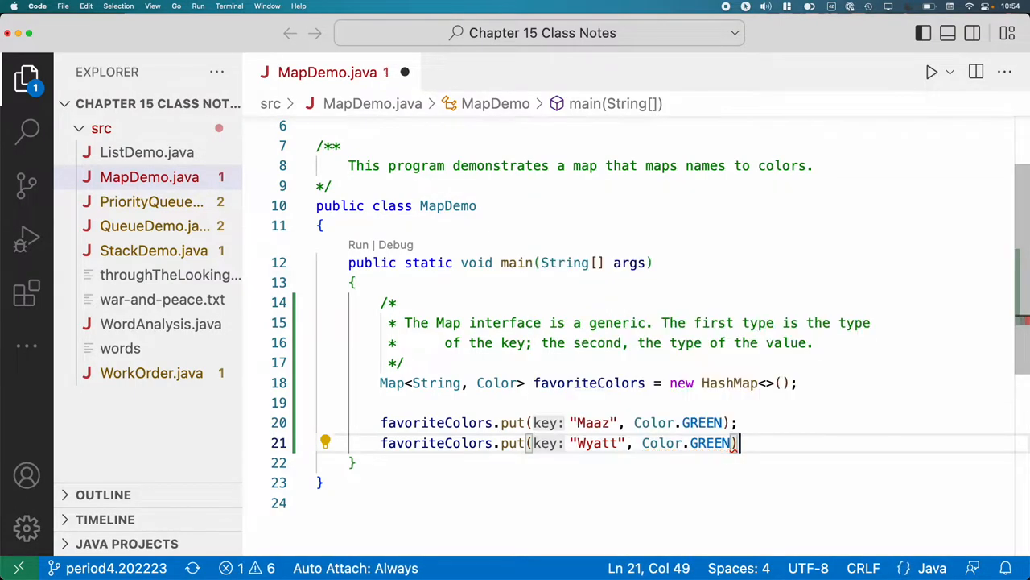
type(";")
key("Return")
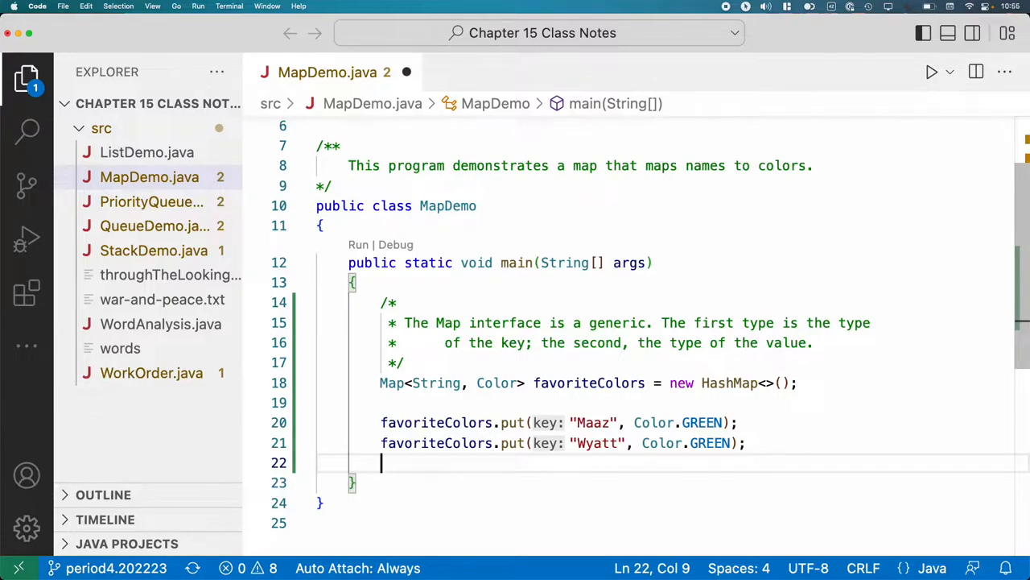
Add favoriteColors.put("Kurt", Color.BLUE);.
type("favoriteColors.put(key, value")
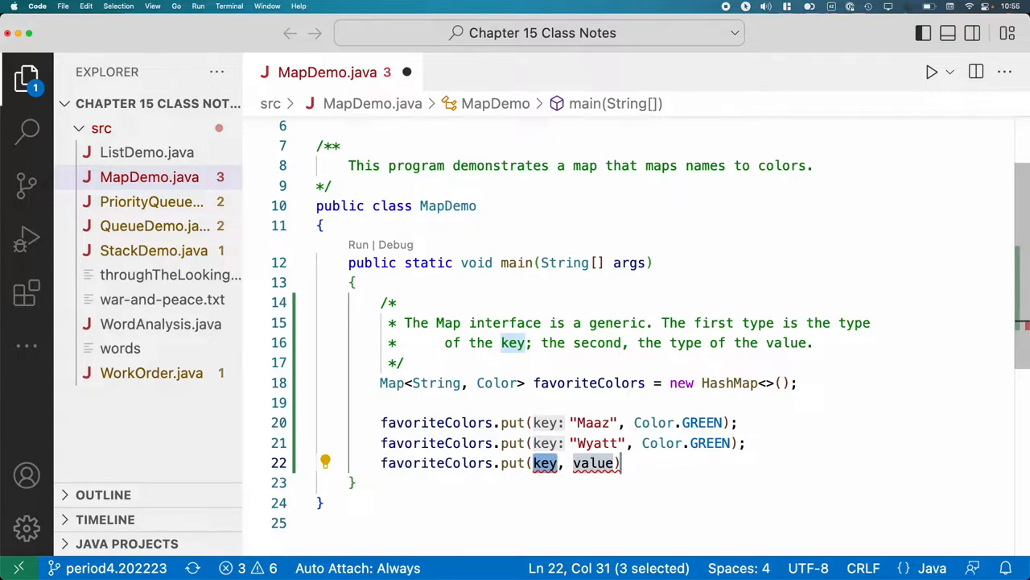
type("{")
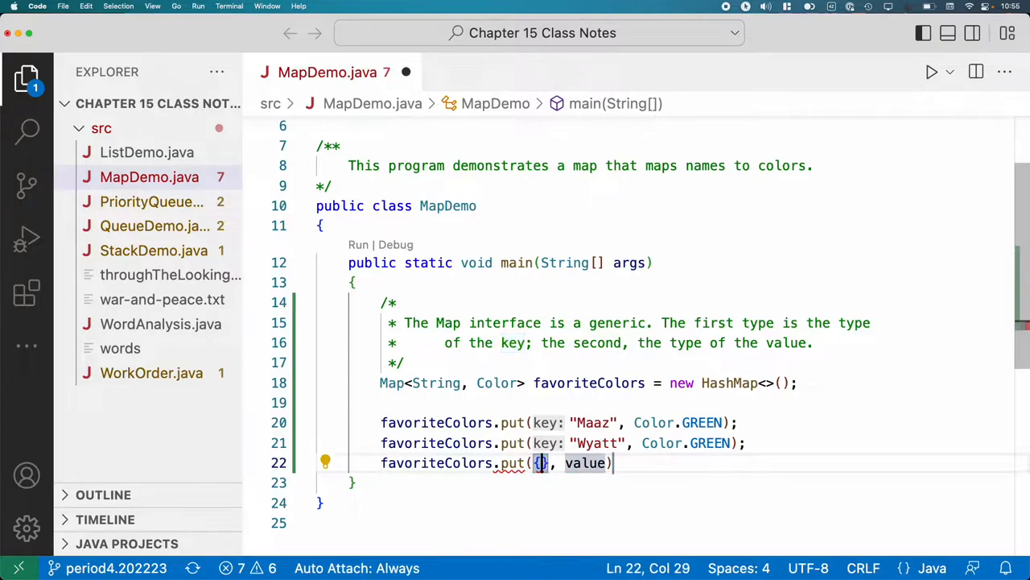
type("\"\"")
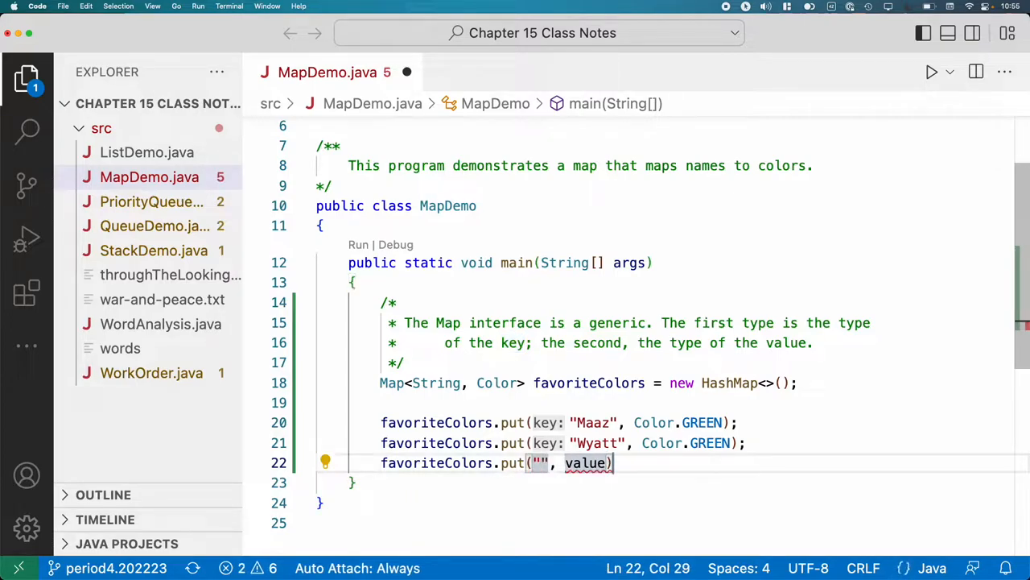
type("Kurt")
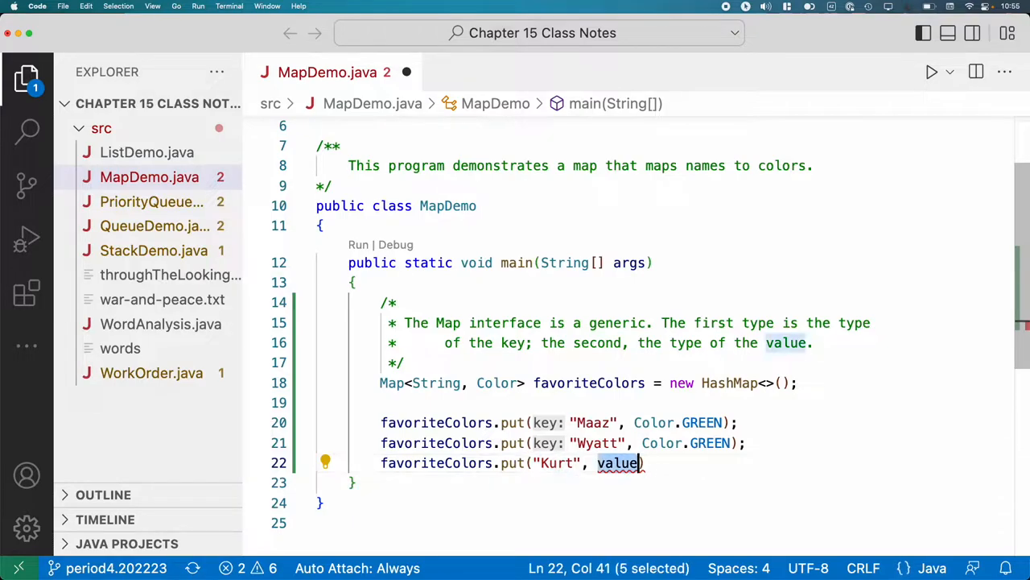
type("Color.BLUE")
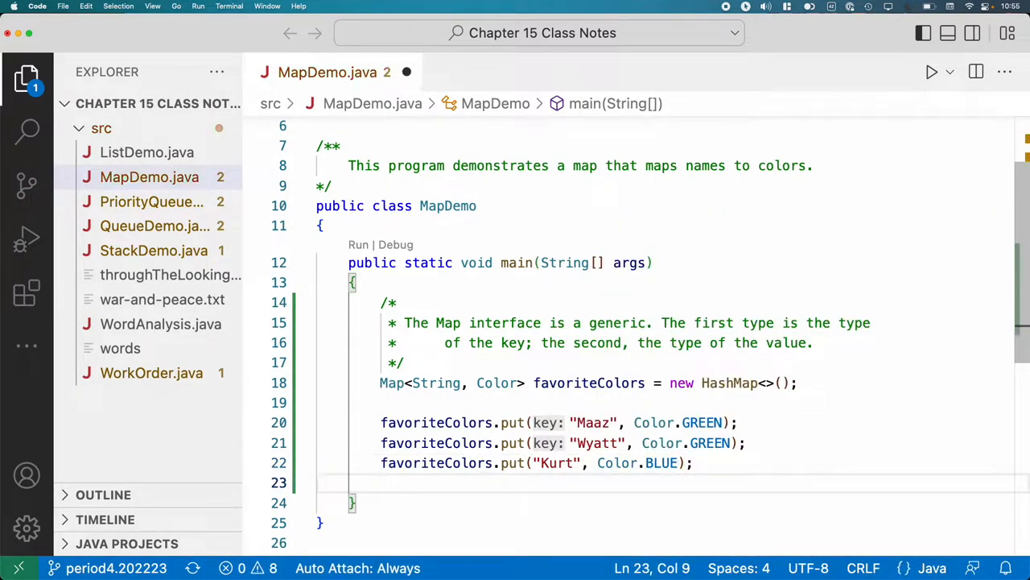
Add favoriteColors.put("Alanna", Color.BLUE);, replacing the value placeholder.
type("favoriteColors.put(\"Al\", value")
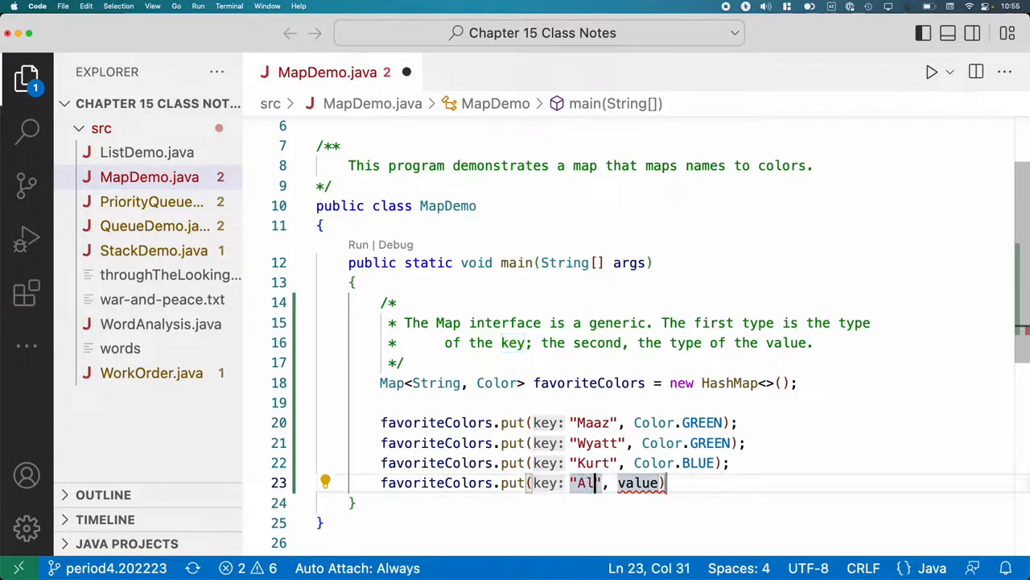
type("anna")
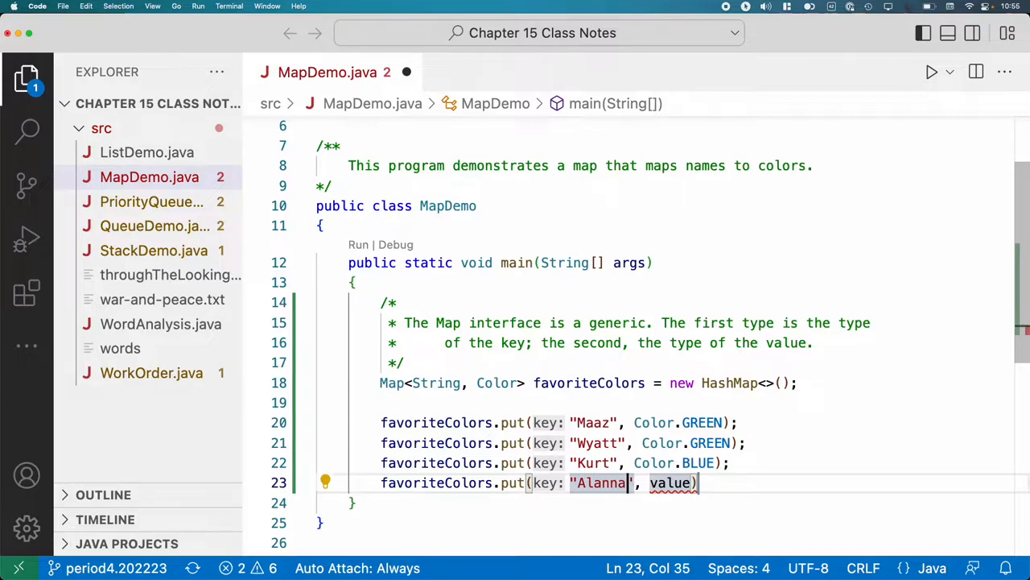
double_click(669, 483)
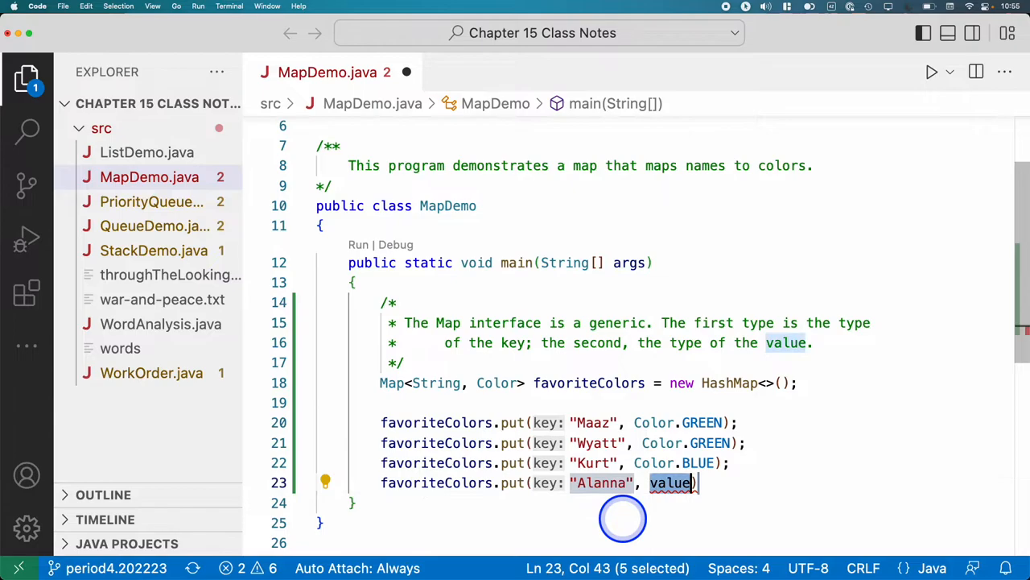
type("Co.or")
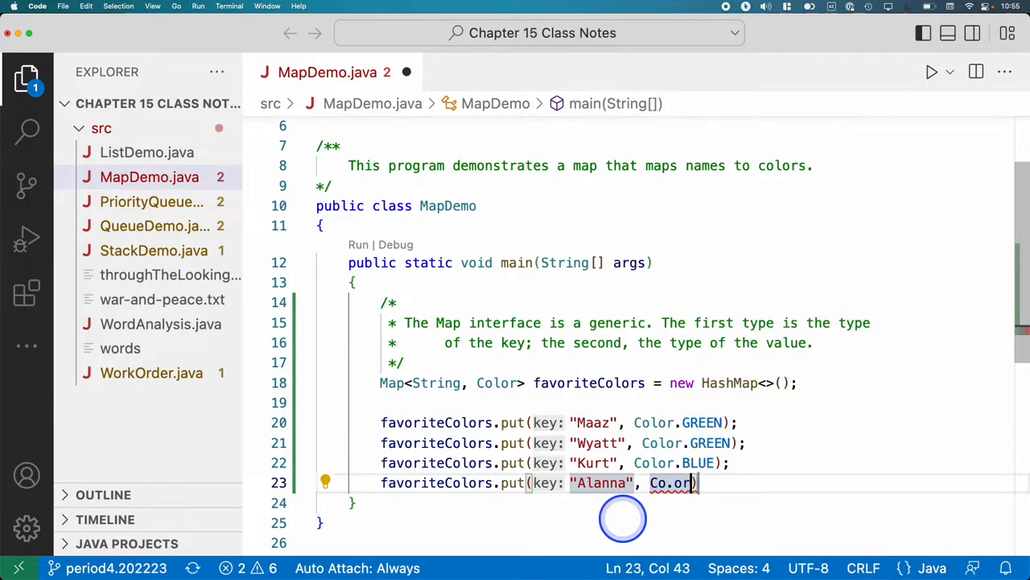
type("BLUE")
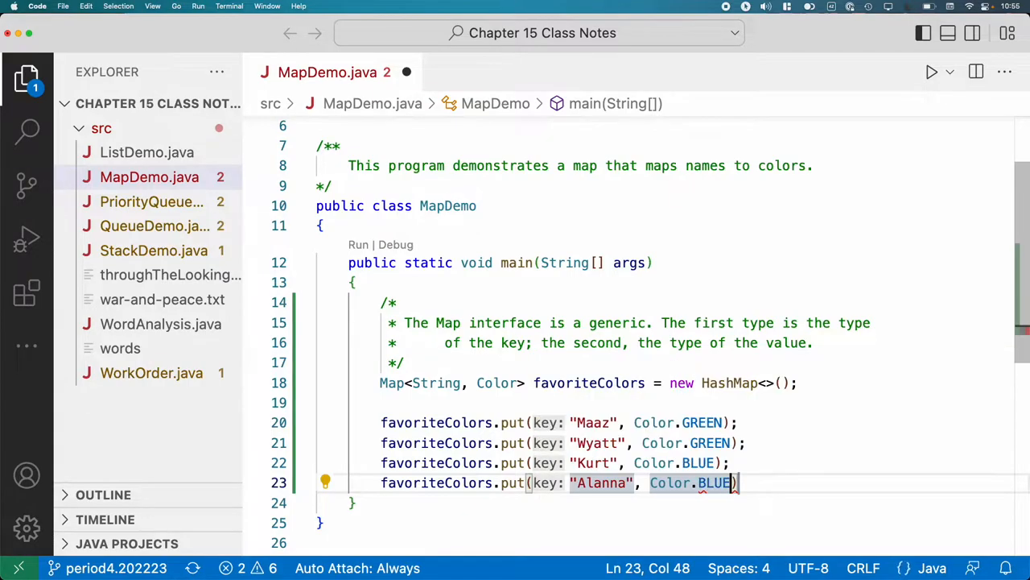
type(";")
key("enter")
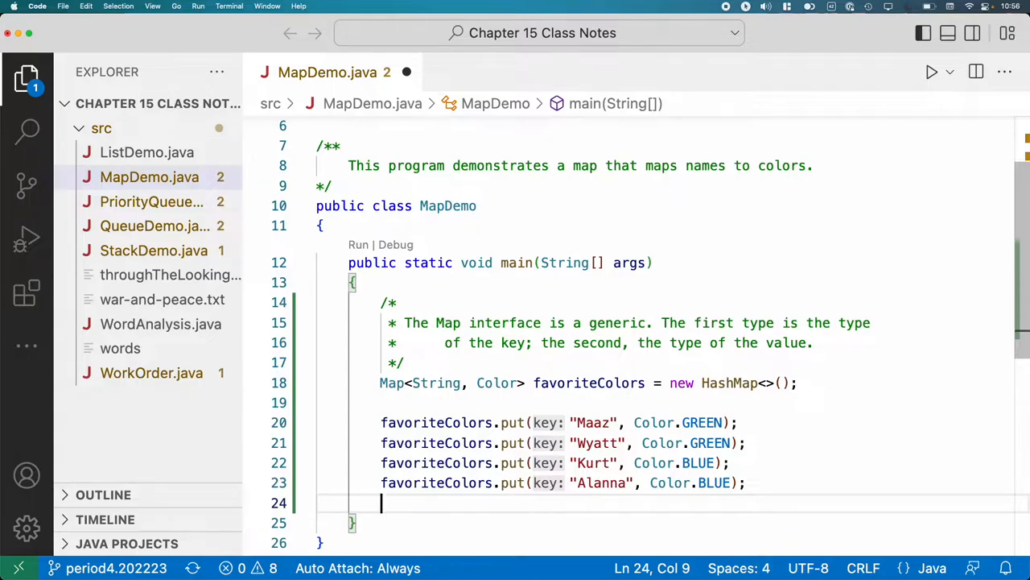
Add favoriteColors.put("Samika", Color.PINK); as the fifth entry.
type("favoriteColors.put(")
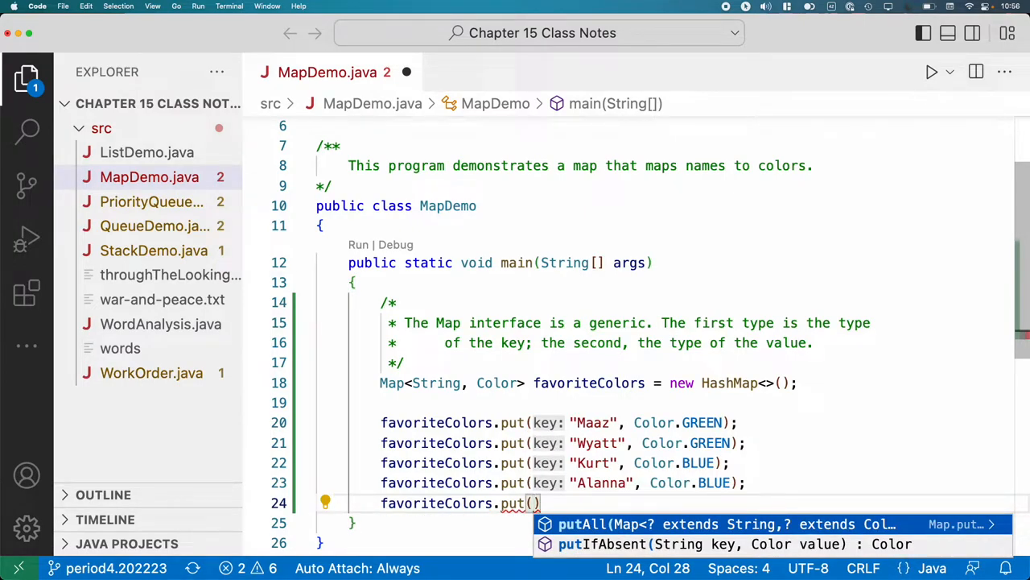
type("\"Samika\",")
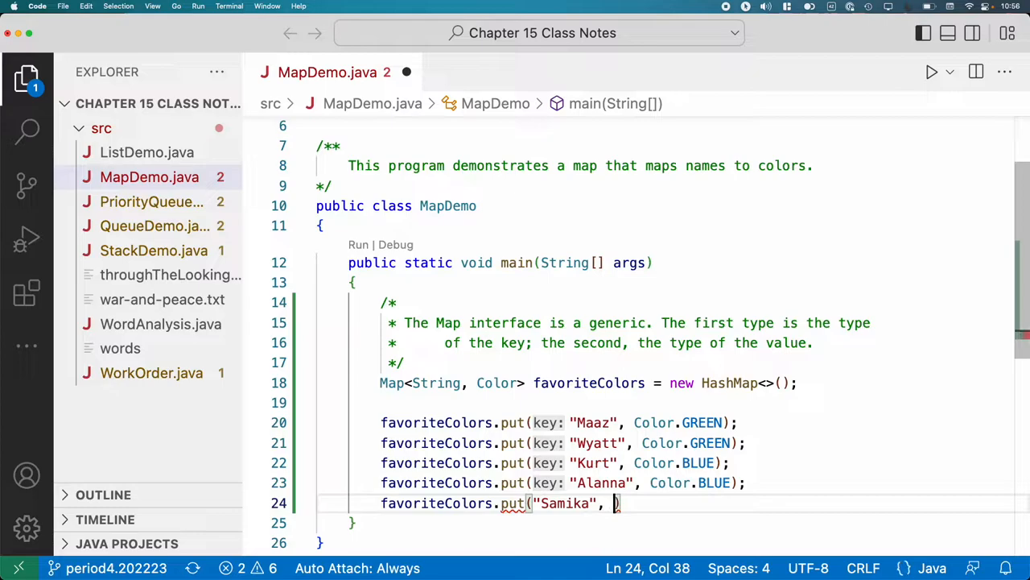
type("\"")
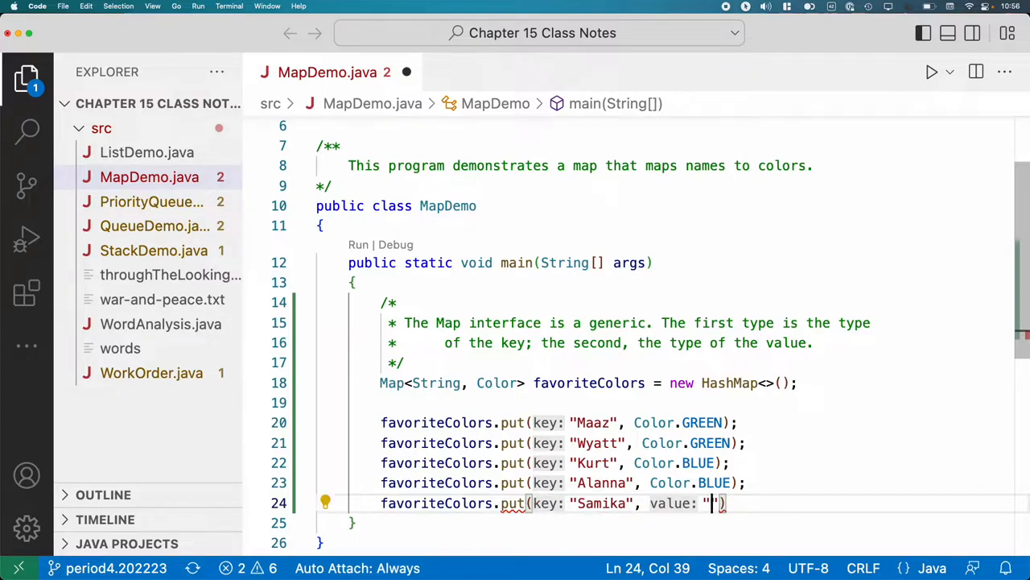
type("CD")
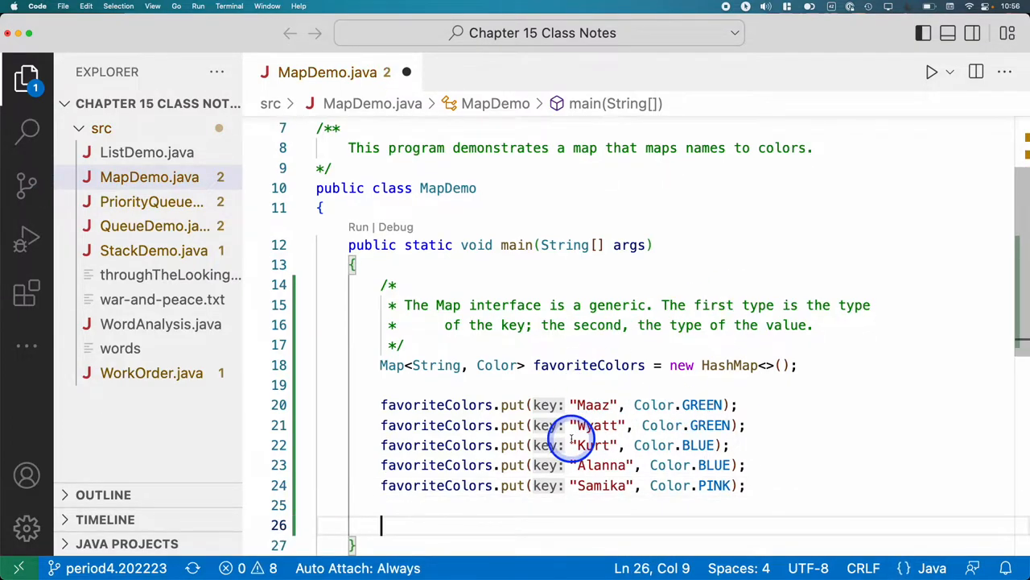
Insert a comment above Alanna's entry: two different keys can have the same value.
left_click(738, 349)
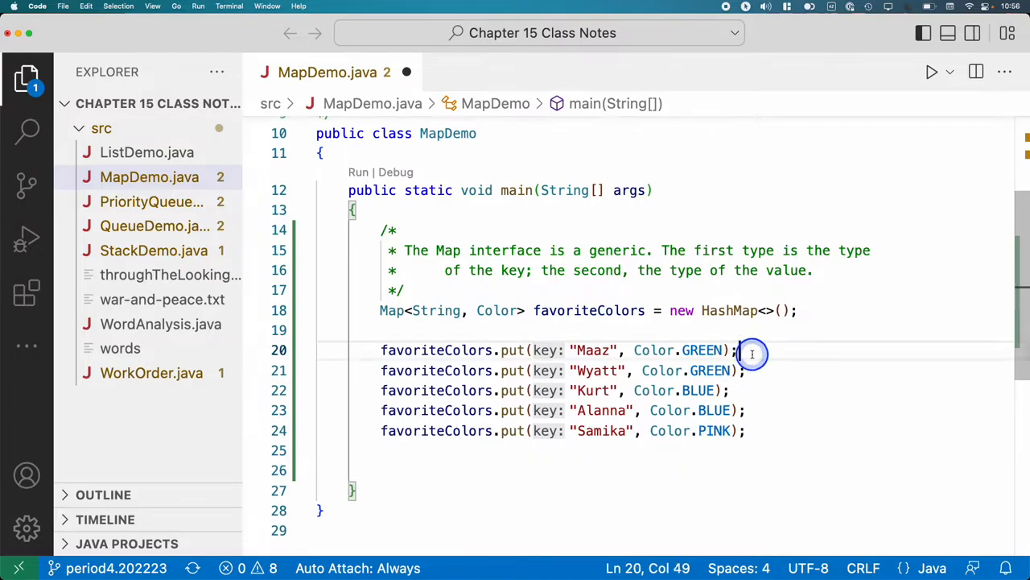
key("enter")
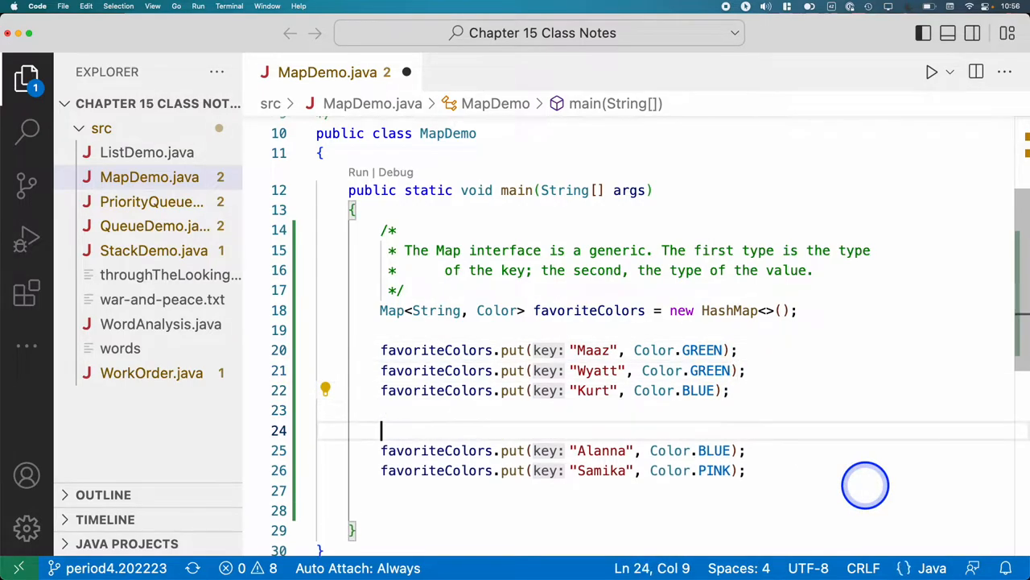
type("//")
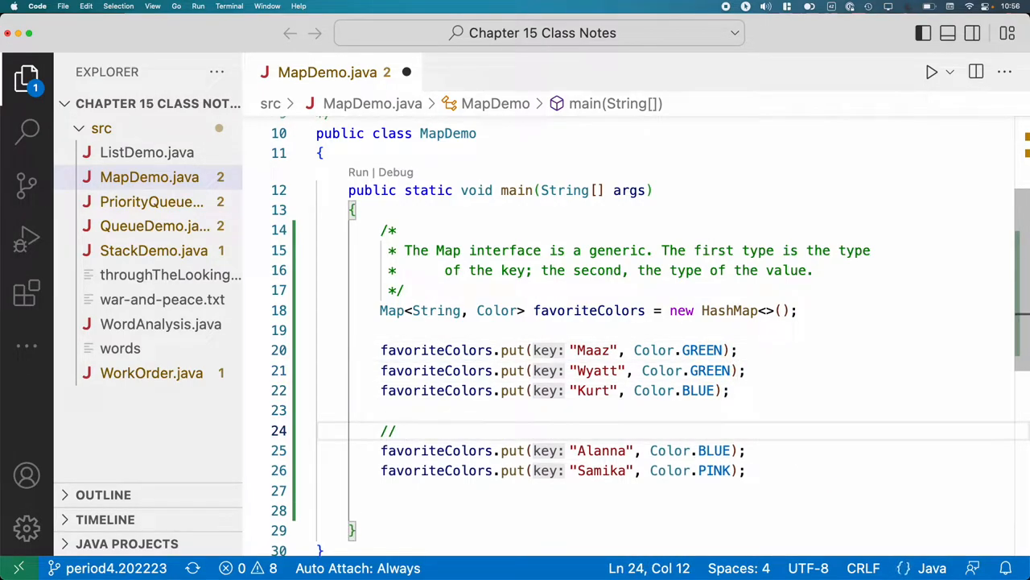
type("two diffe")
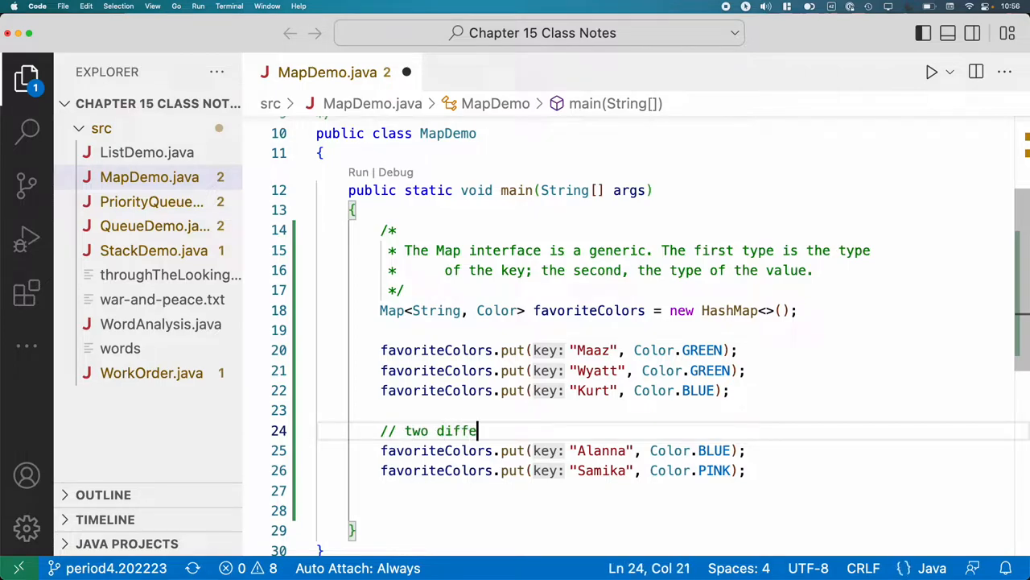
type("rent keys")
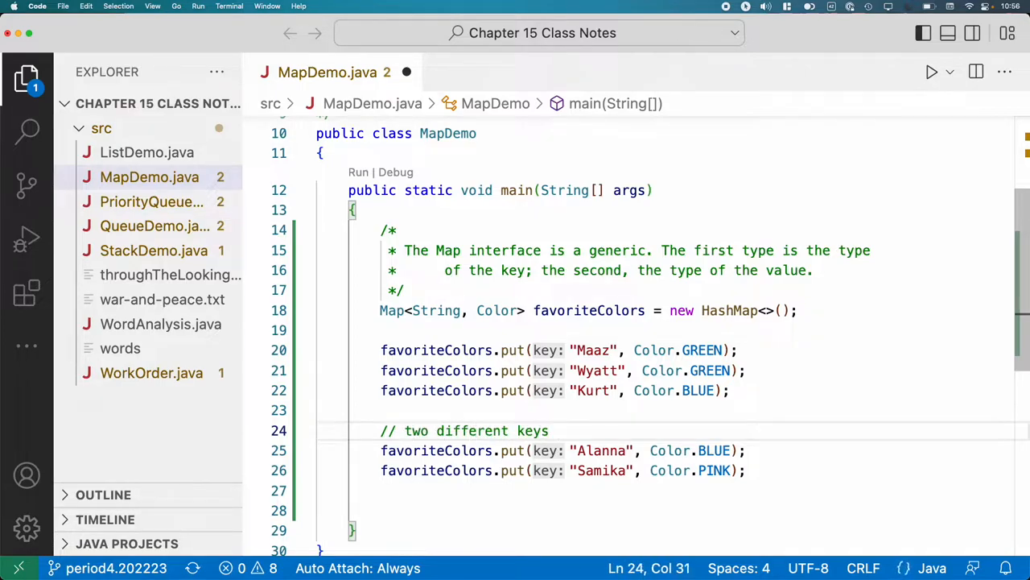
type("can have the same value")
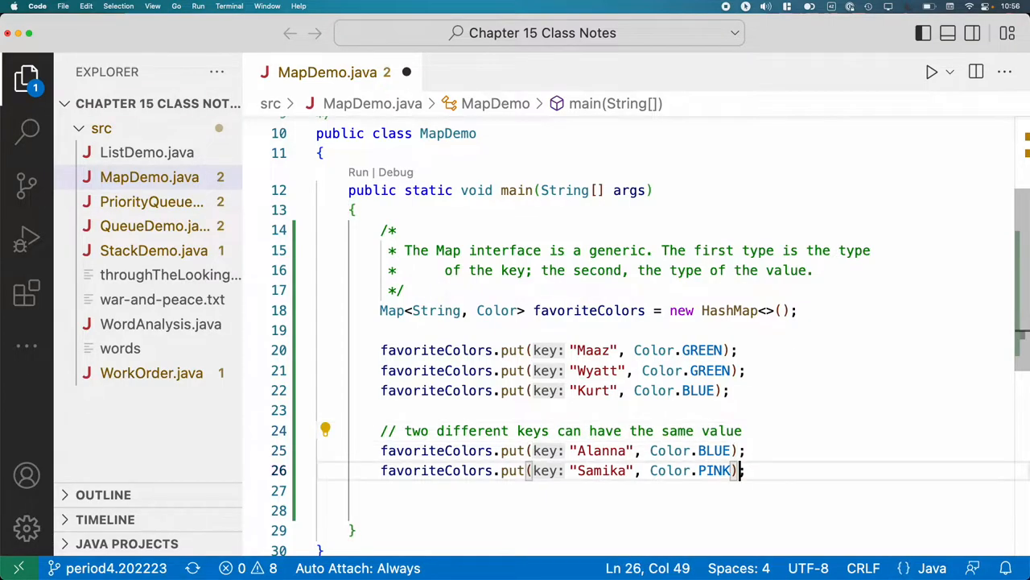
Terminate the Samika PINK statement with a semicolon and start a new line.
type(";")
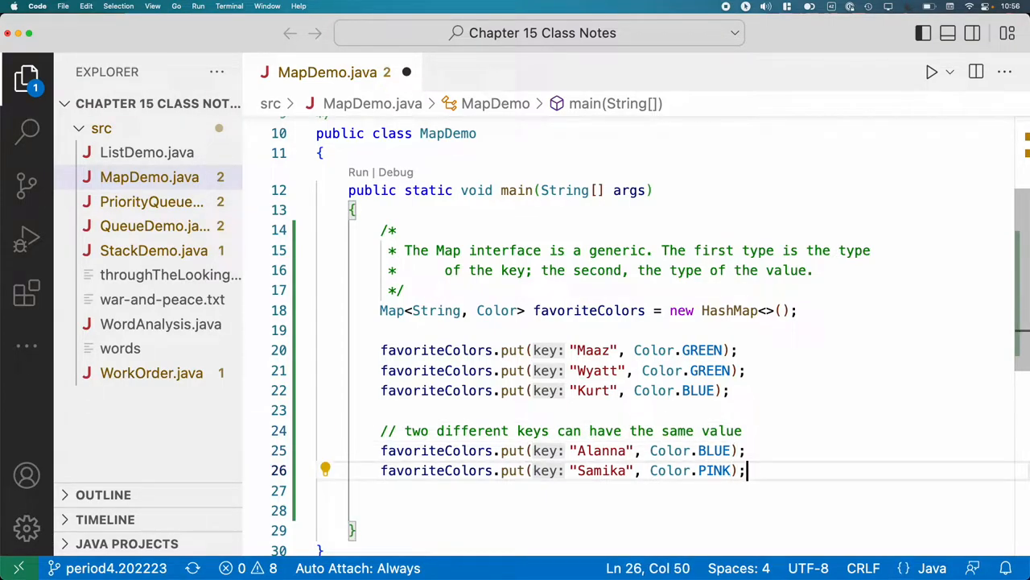
key("Enter")
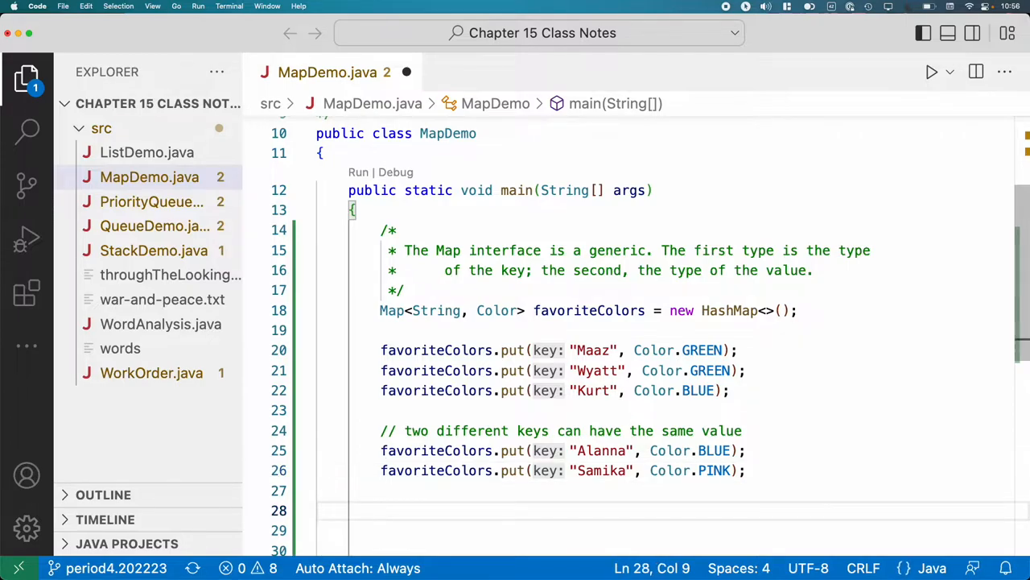
Add favoriteColors.put("Samika", Color.GREEN); below the PINK entry.
type("favoriteColors.")
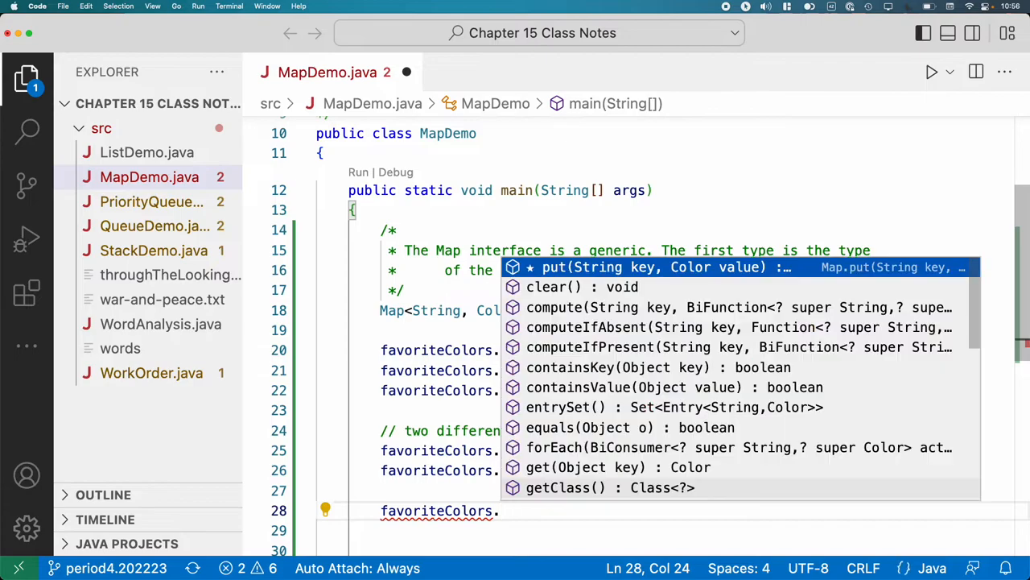
left_click(652, 267)
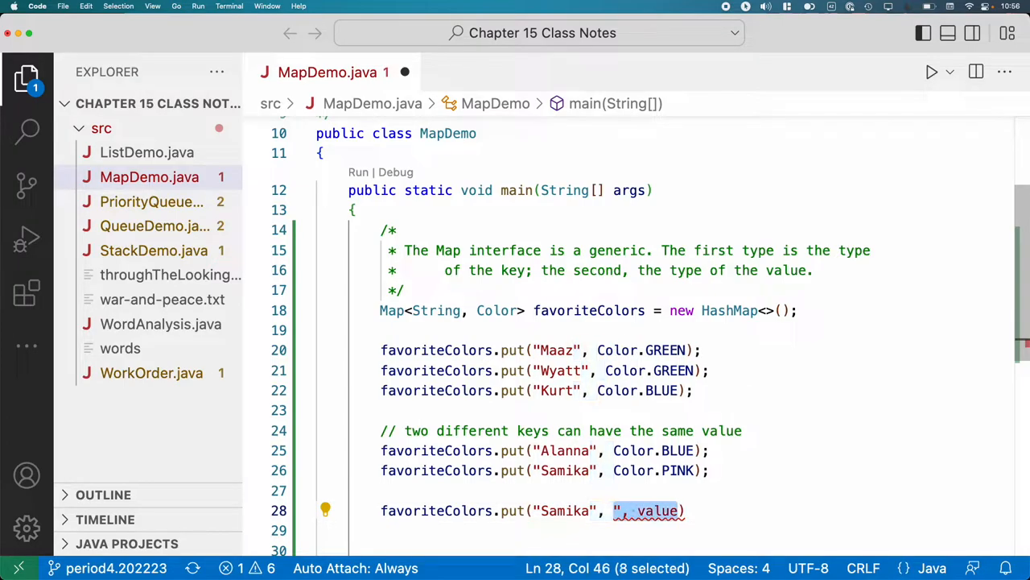
type("C")
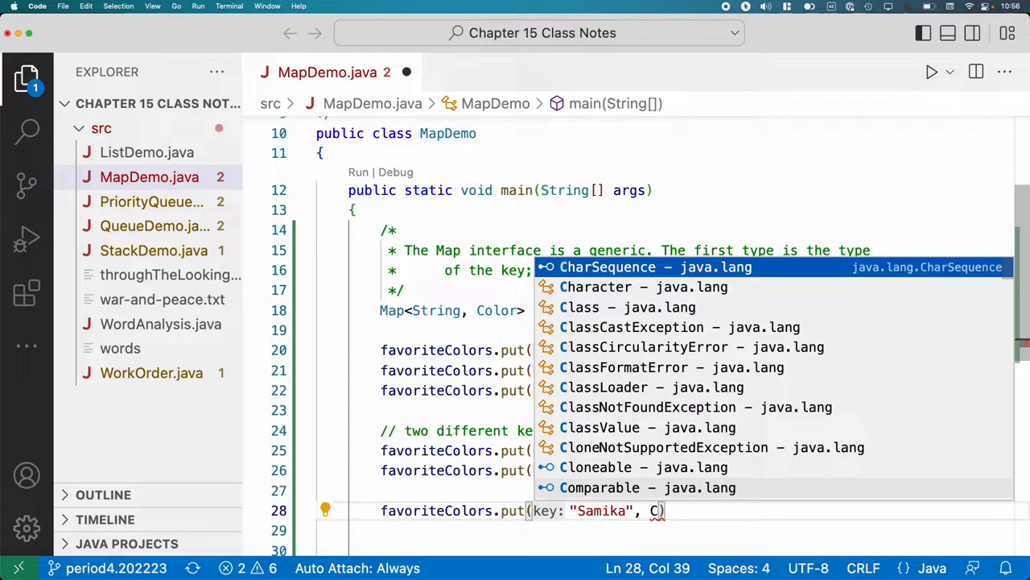
type("olor.")
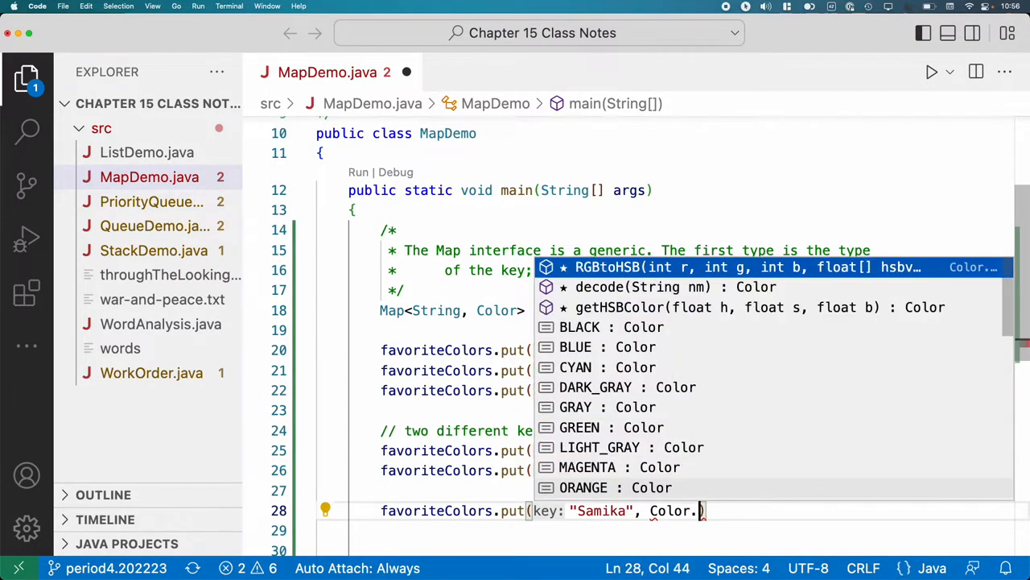
type("g")
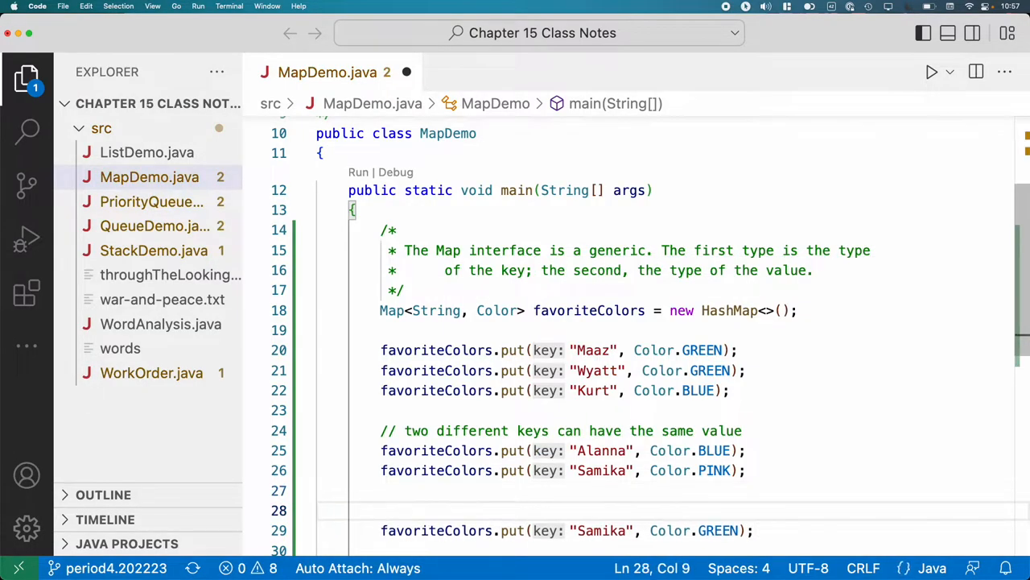
Write two // comments: the same key cannot have two values; this code changes the value for "Samika".
type("// but teh")
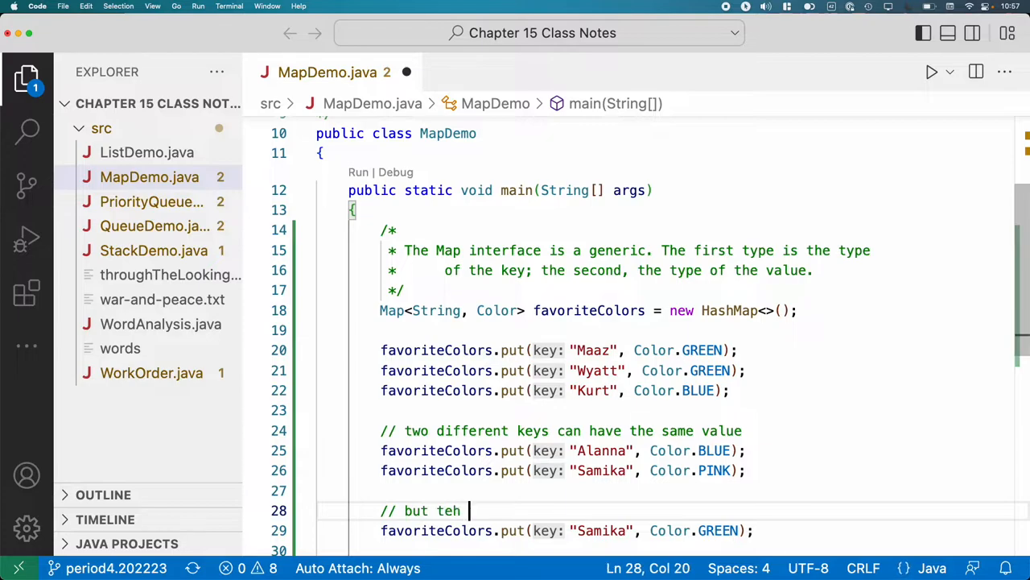
type("he same ke")
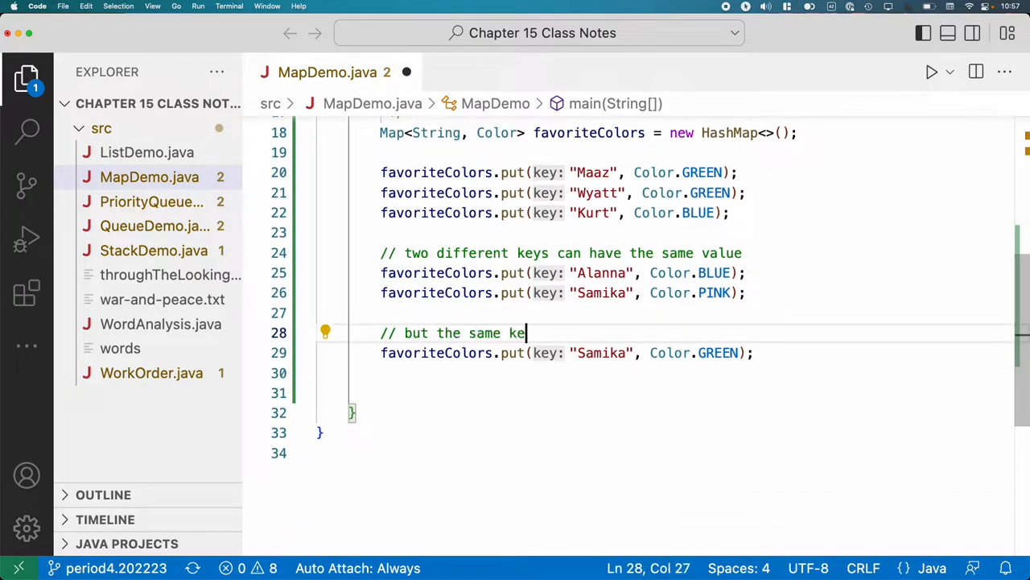
type("cannot have t")
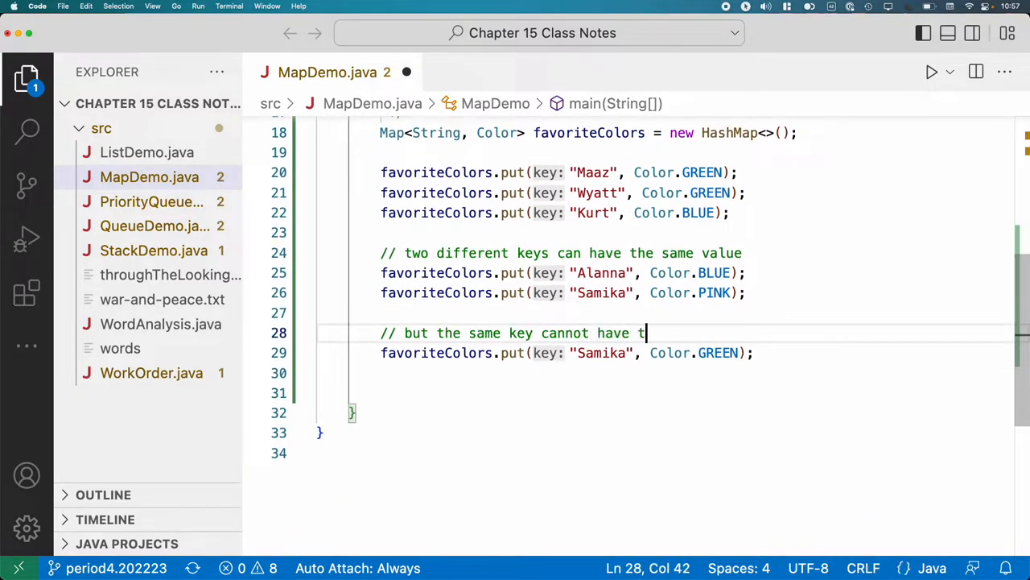
type("wo different values")
type("//")
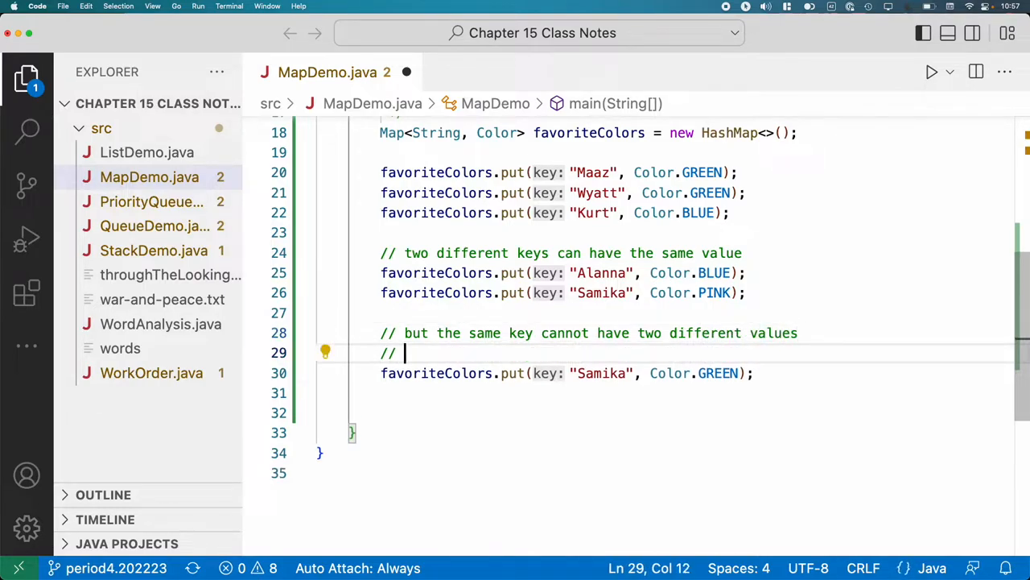
type("this code changes the")
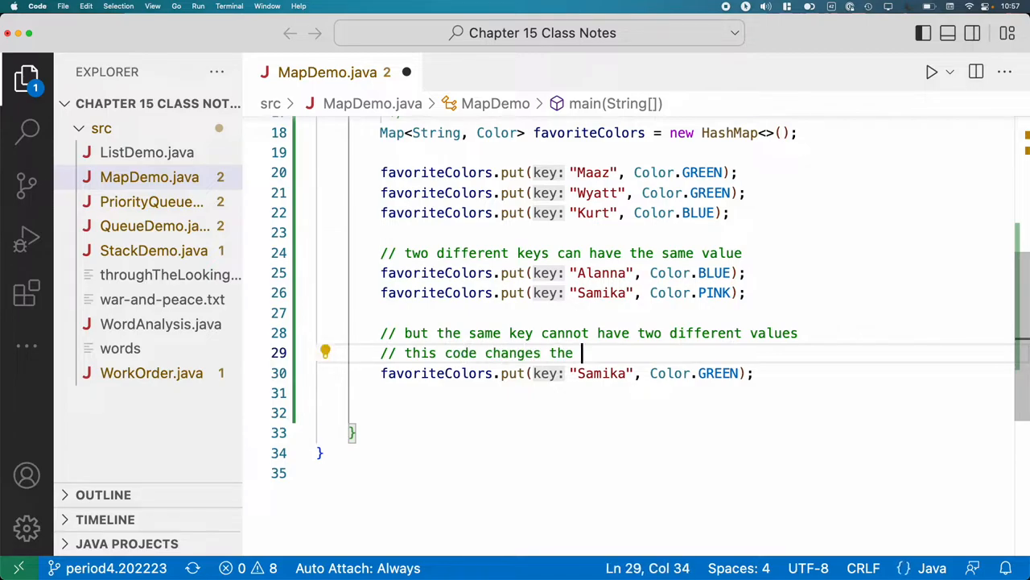
type("value for the key")
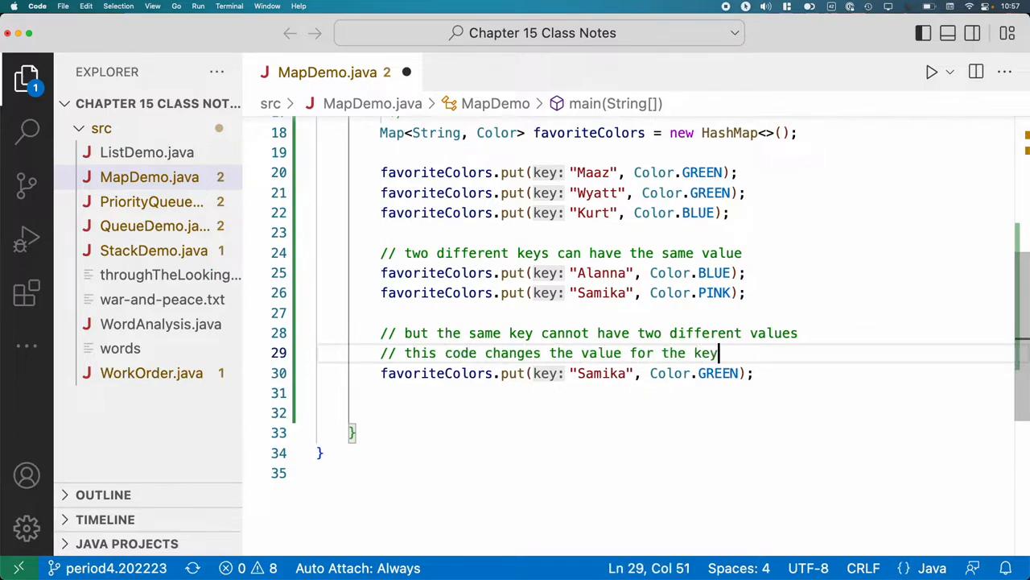
type("\"Samika\"")
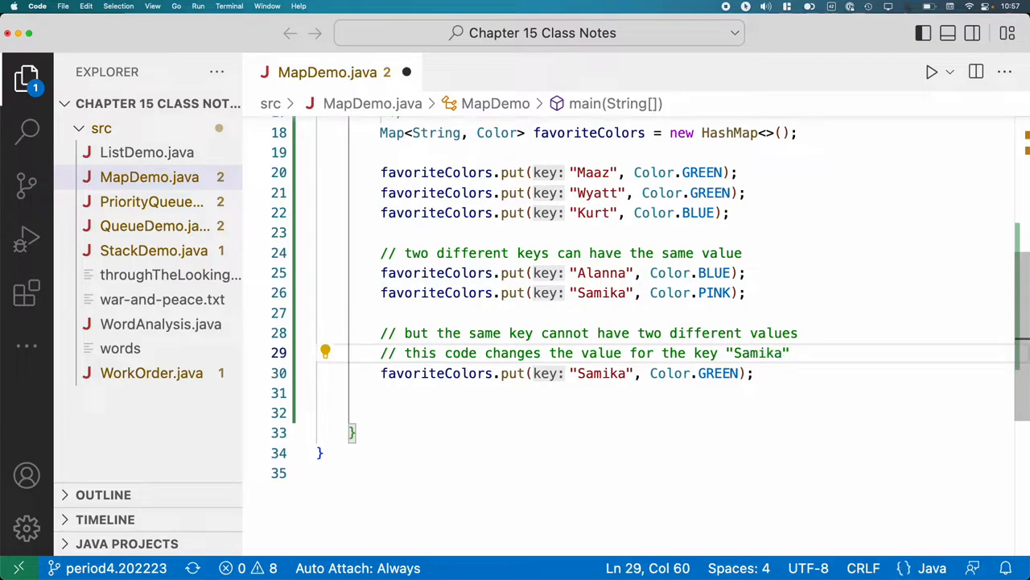
scroll("up", 3)
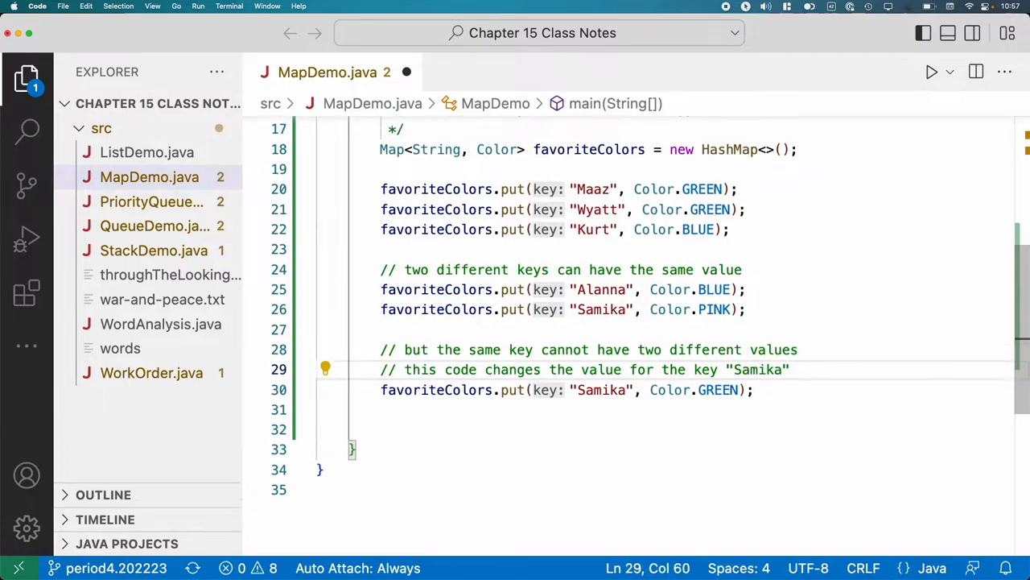
scroll("up", 3)
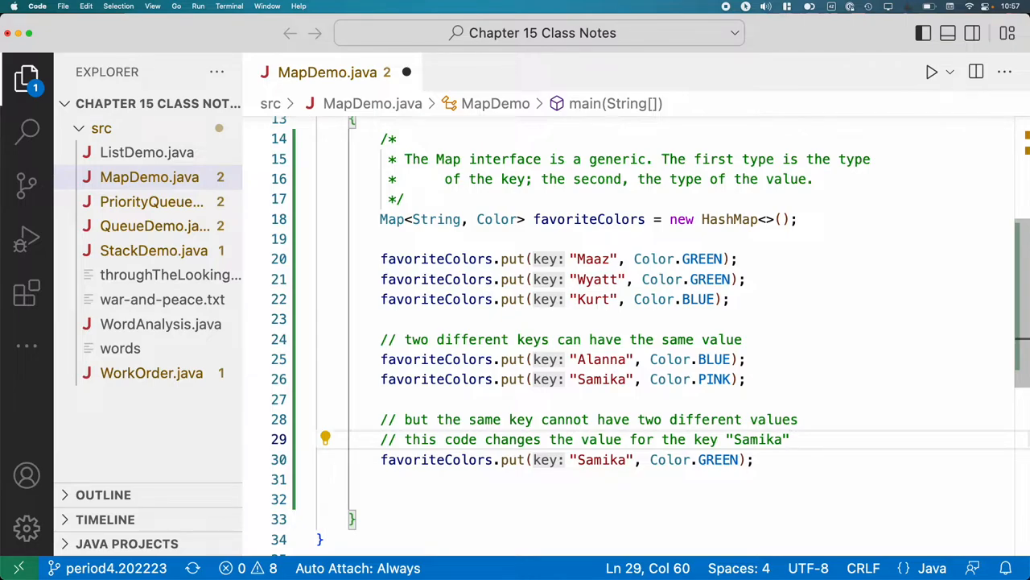
left_click(753, 459)
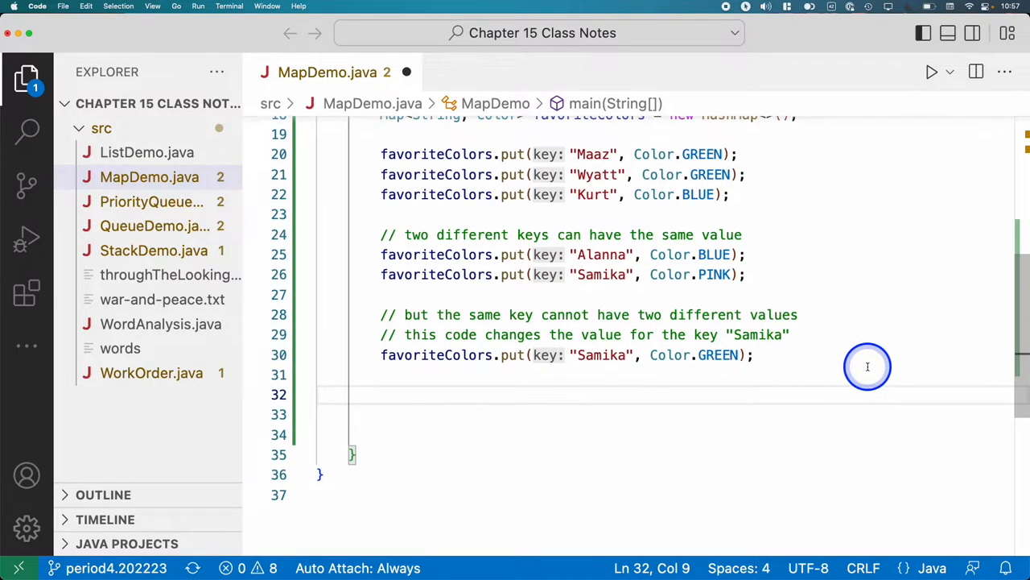
scroll("up", 3)
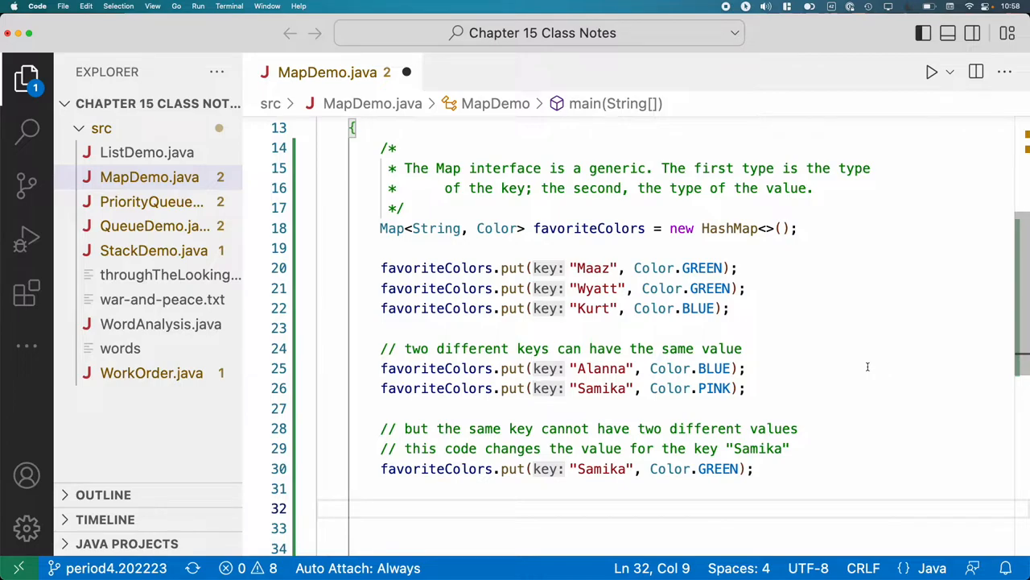
Add the comment '// create a set of the keys in the map'.
type("//")
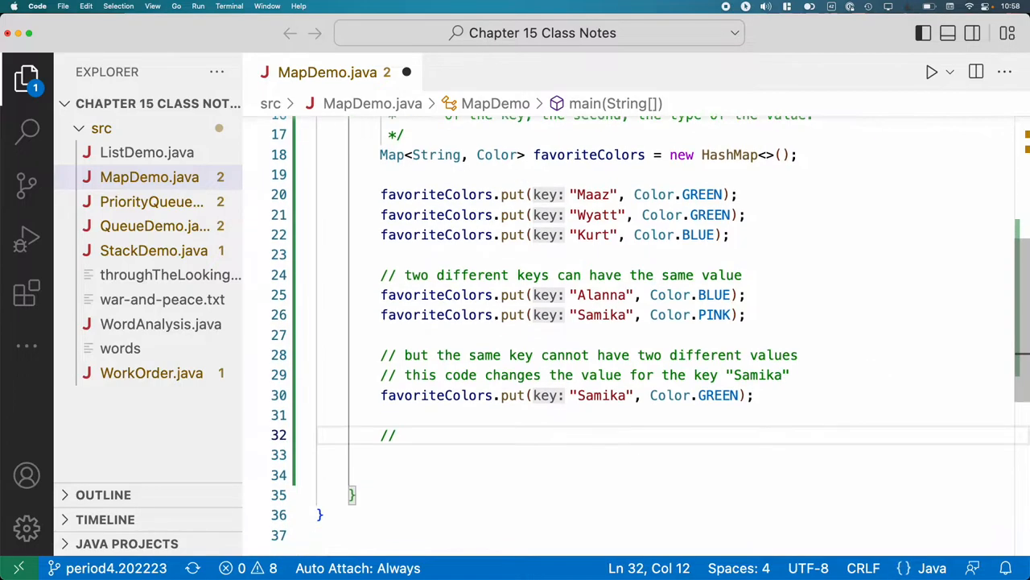
scroll("down", 3)
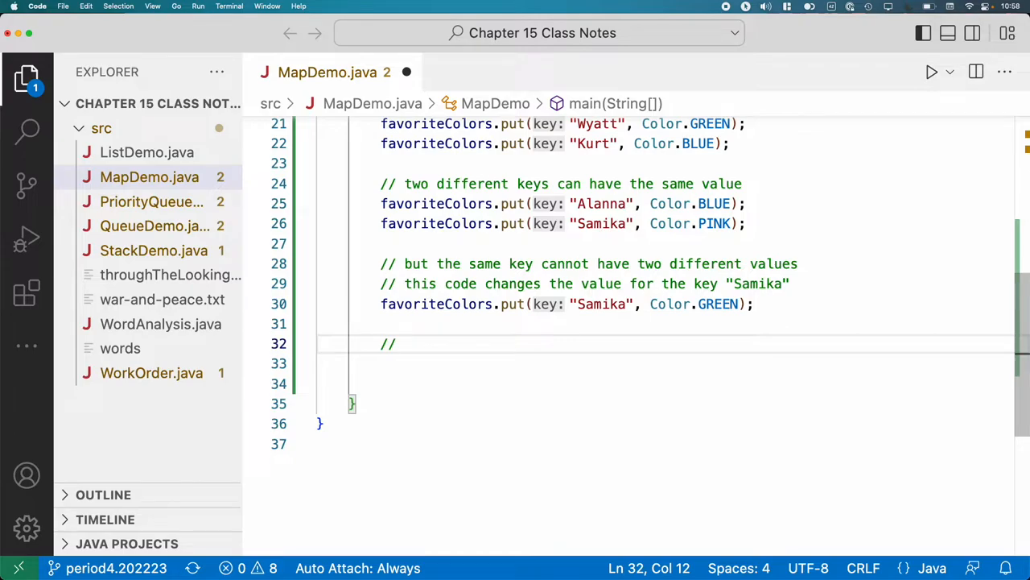
type("create a")
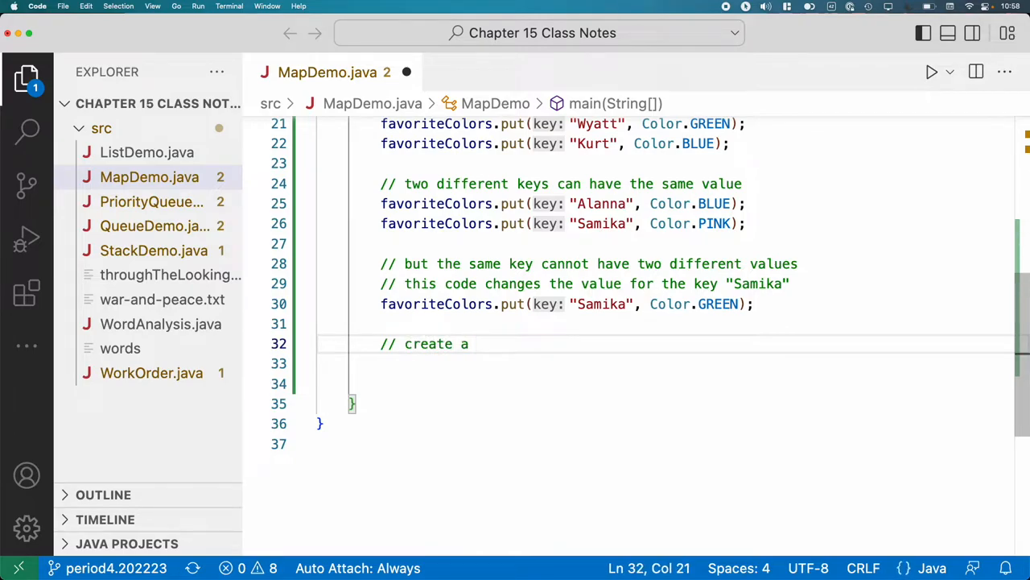
type("set of the keys in")
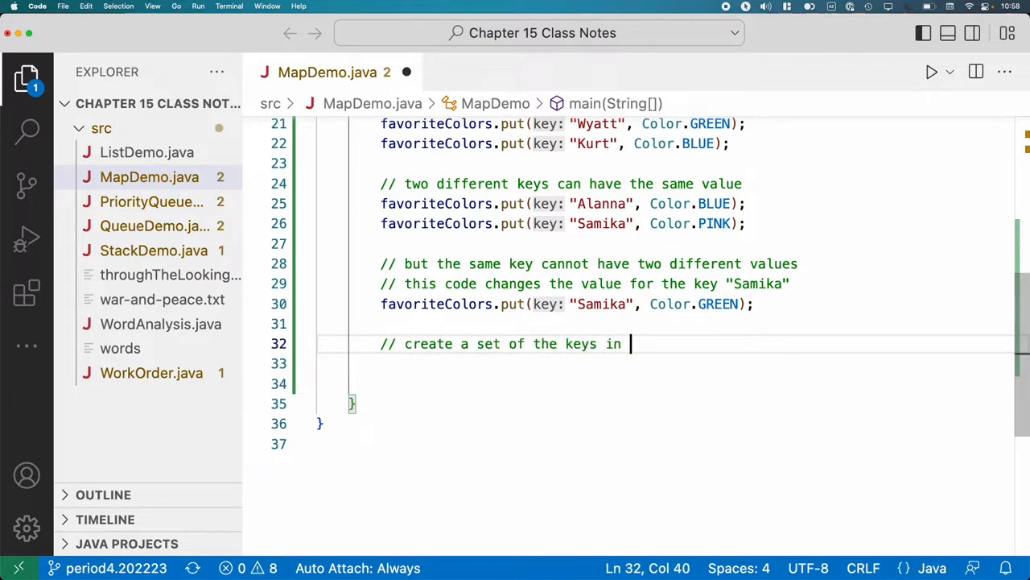
type("the map")
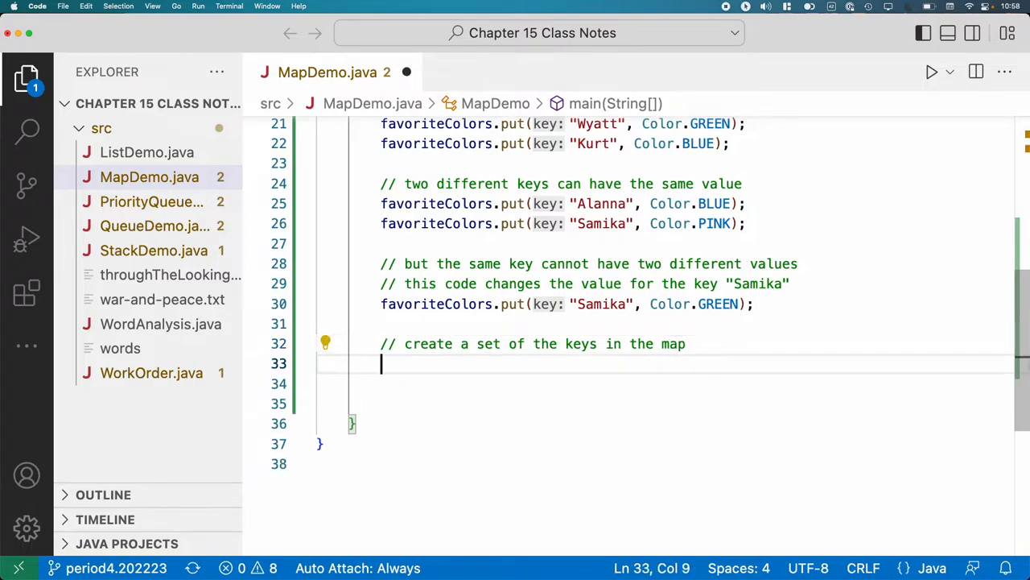
Write Set<String> keys = favoriteColors.keySet(); using the keySet() suggestion.
type("Set<String> keys")
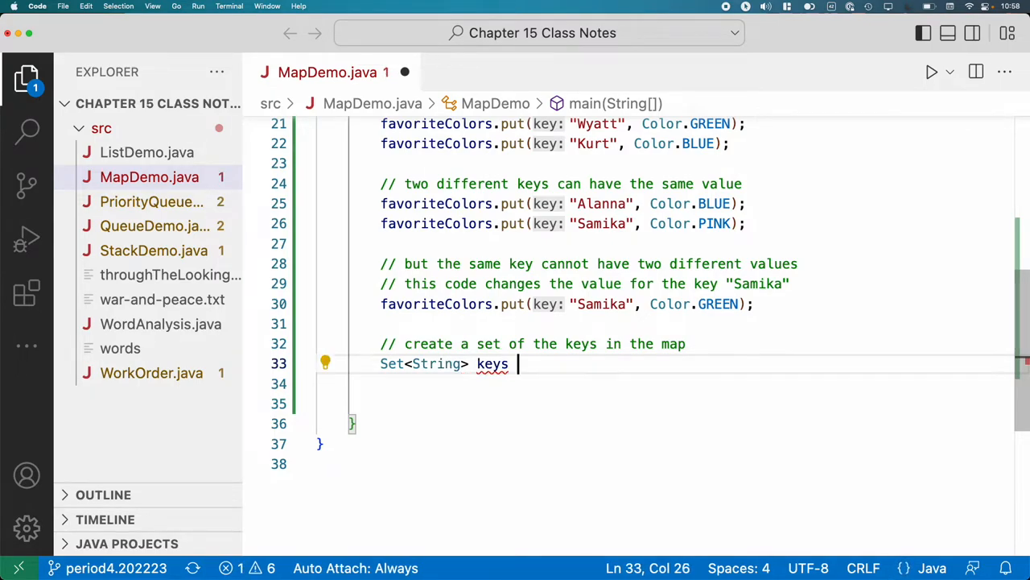
type("=")
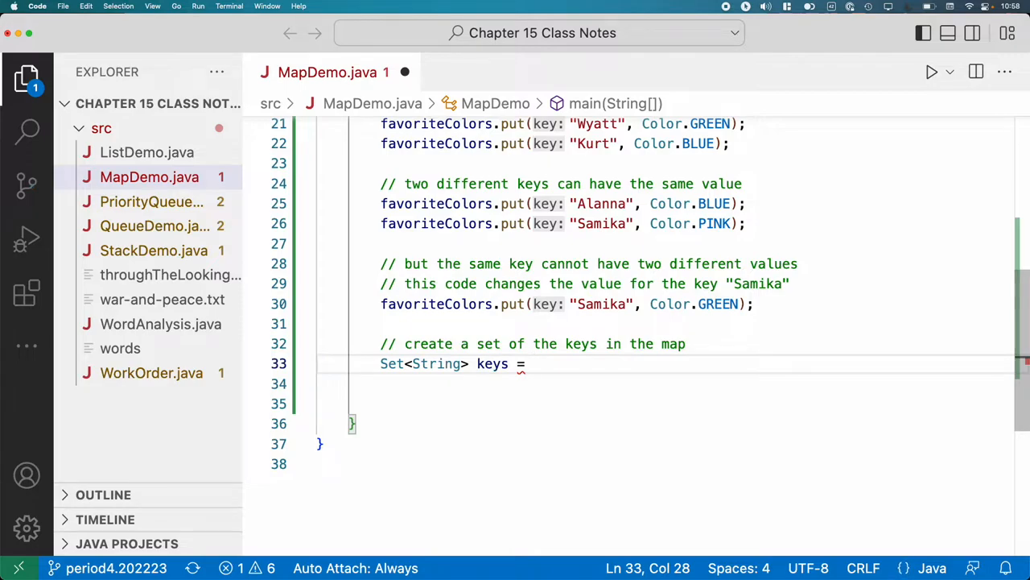
type("favoriteColors")
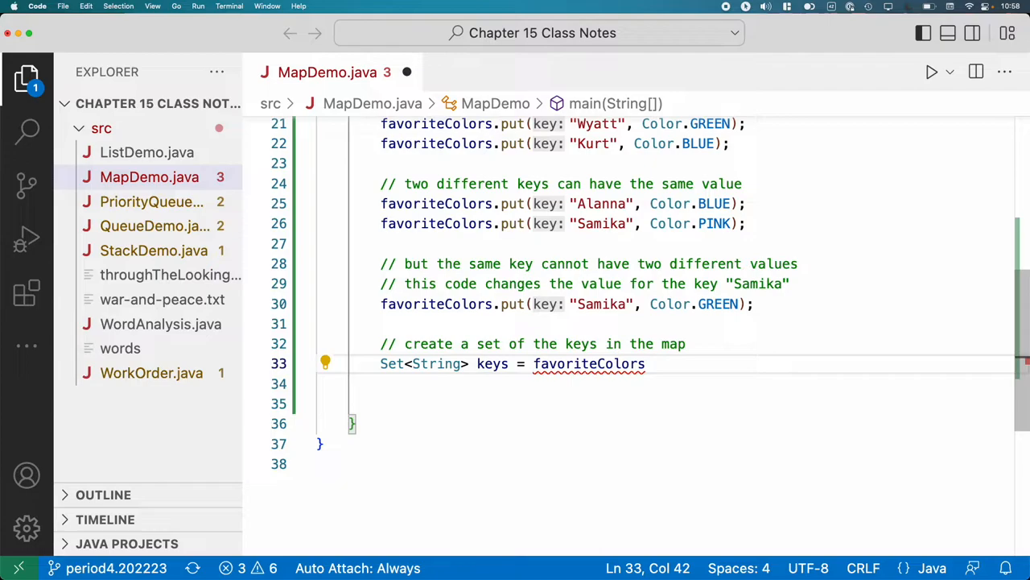
type(".")
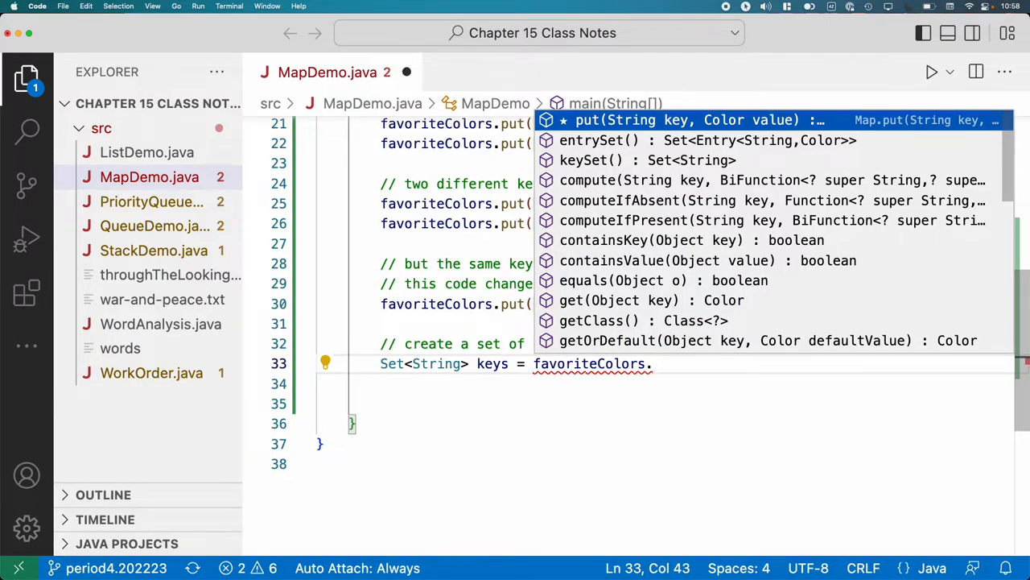
left_click(591, 161)
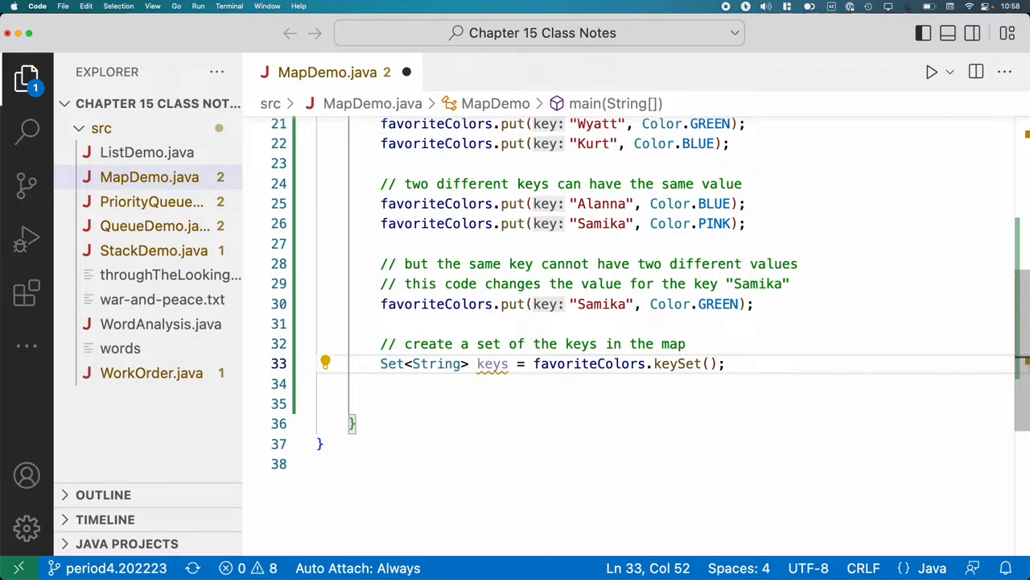
Write the for-each header for(String key : keys) with an empty braced body.
type("for(")
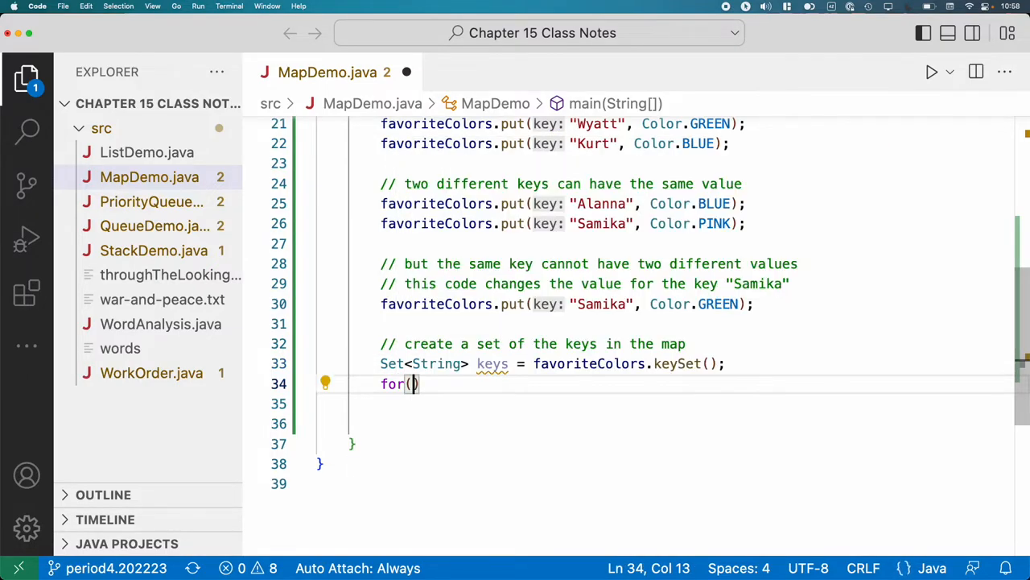
type("S")
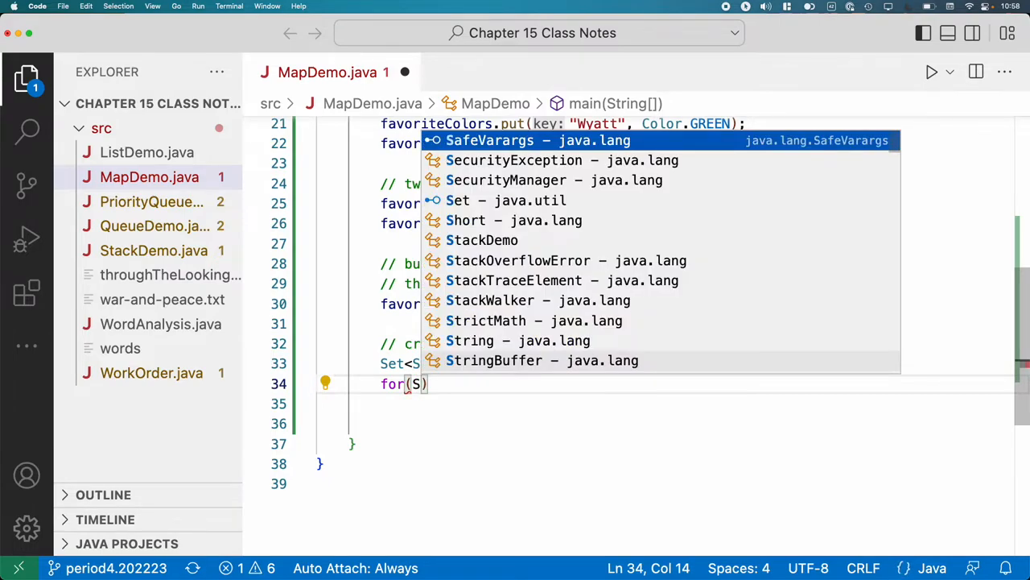
type("tring key : keys")
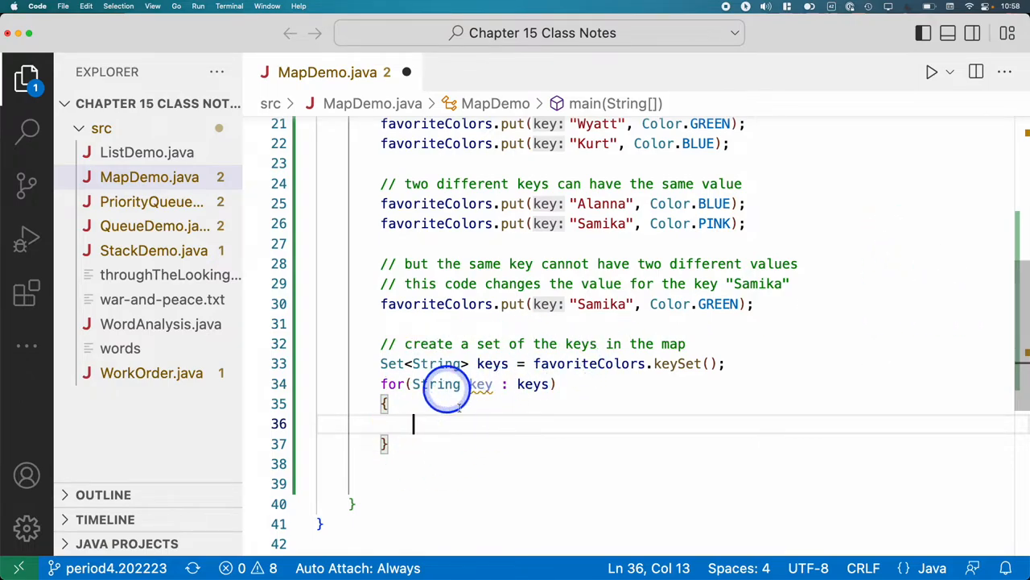
mouse_move(570, 470)
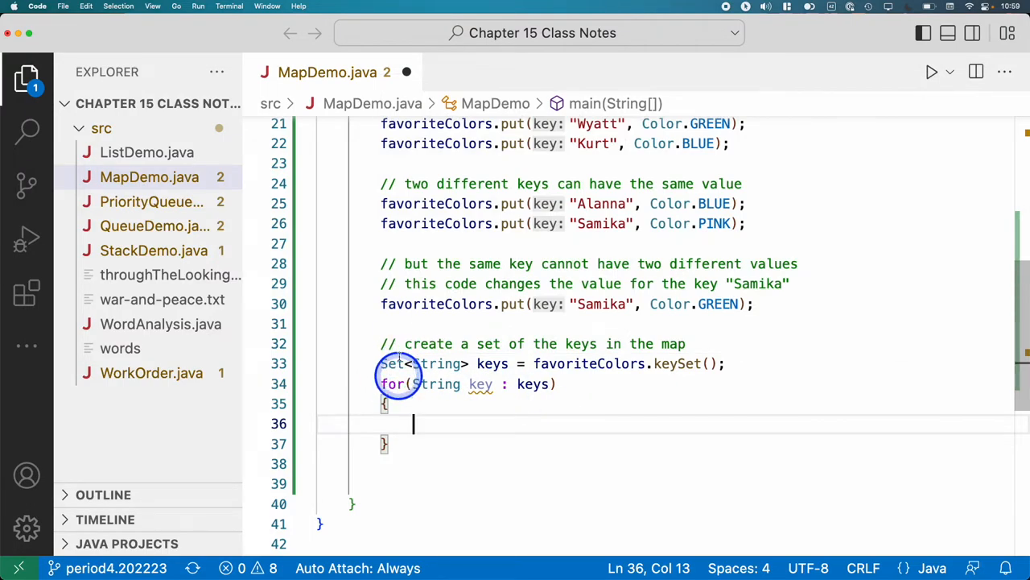
mouse_move(526, 399)
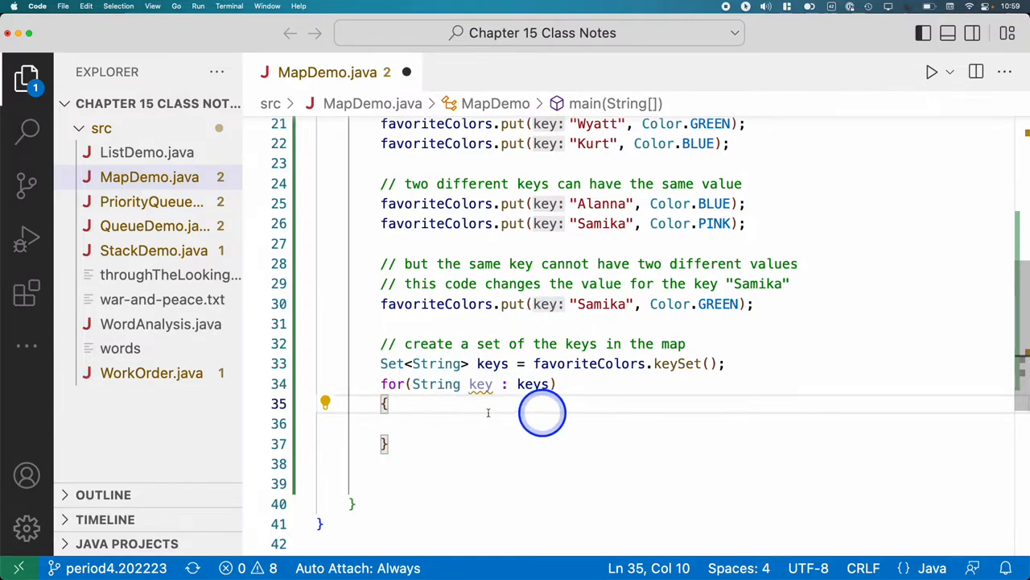
mouse_move(683, 364)
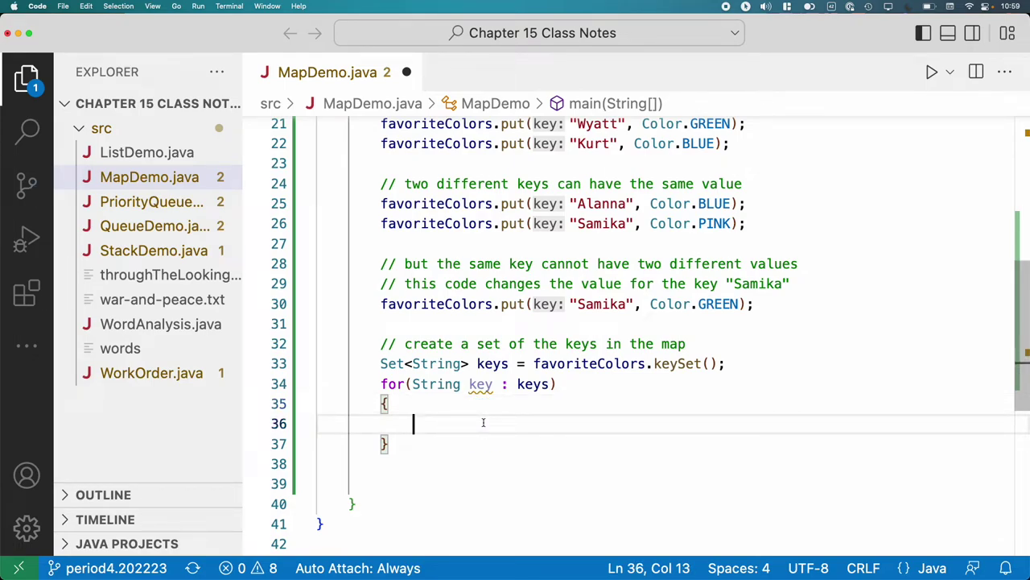
Write System.out.println(key + " (" + key.hashCode() + "): " + inside the loop.
type("System.out.p")
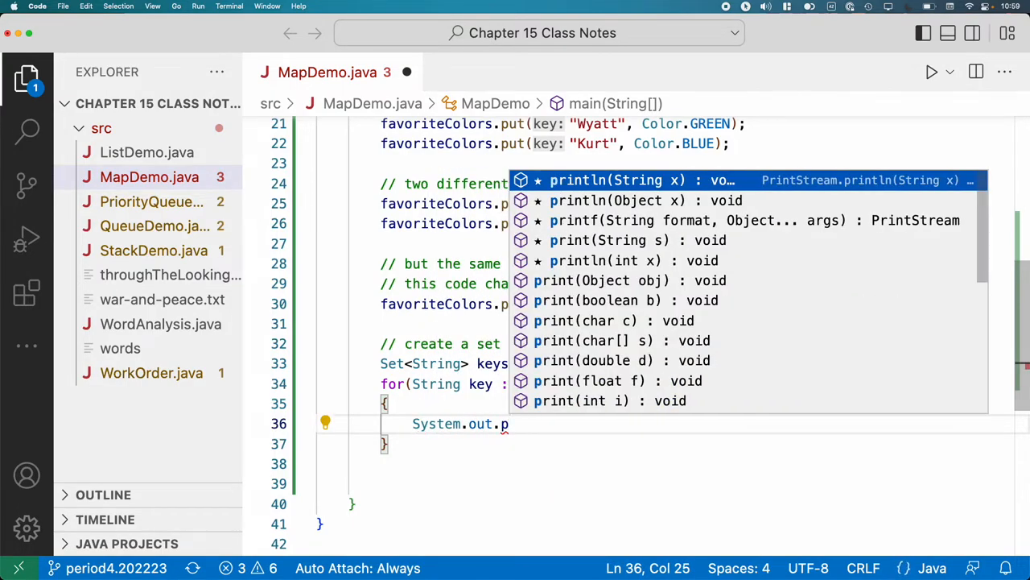
type("rintln(key + );")
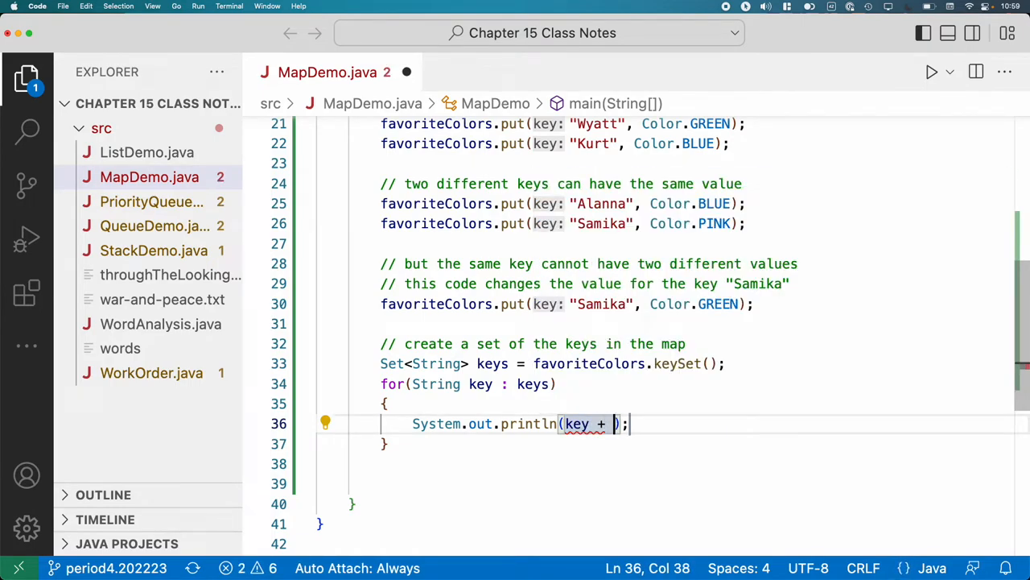
type("\" (\" +")
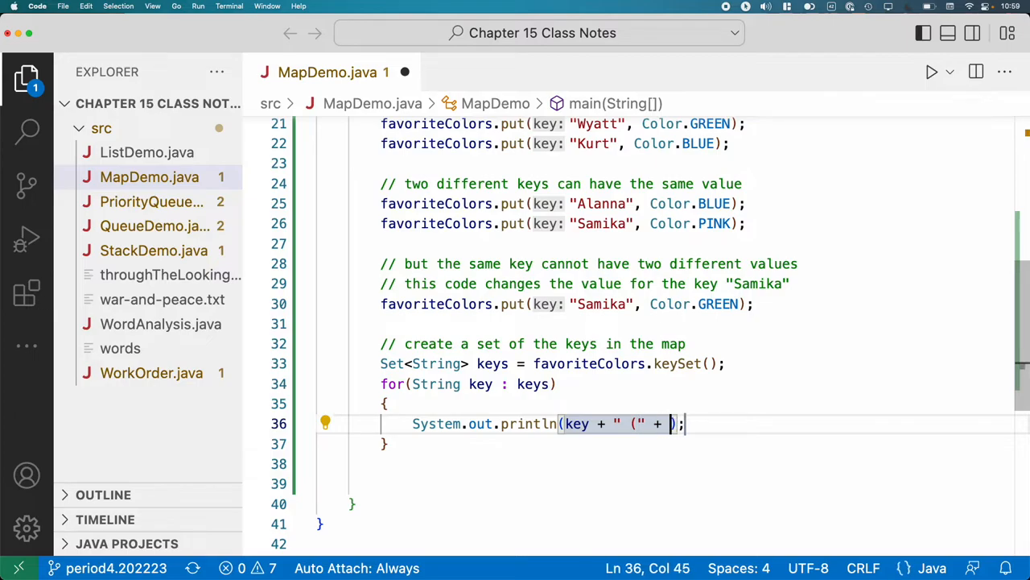
type("key.")
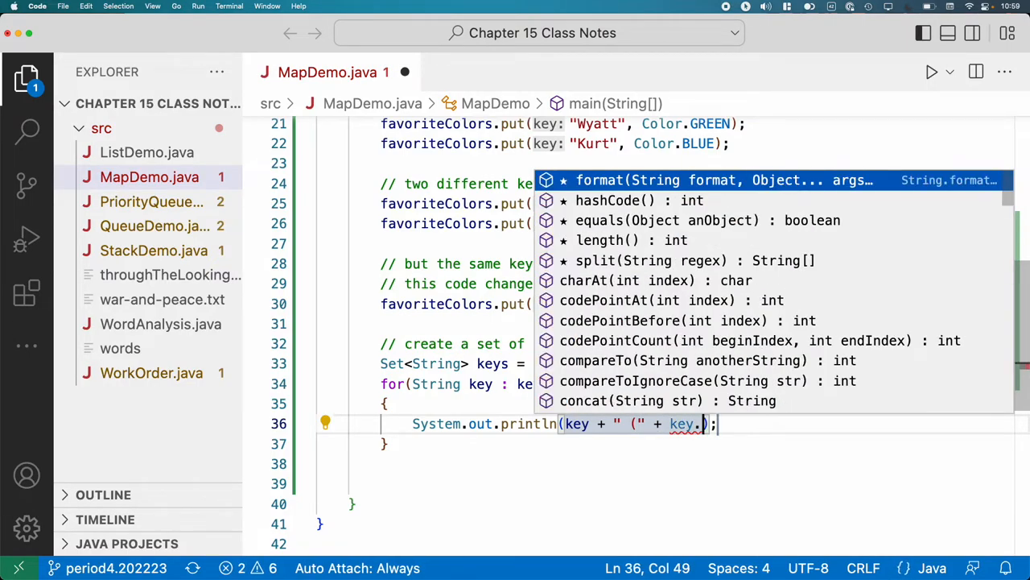
type("hashCode(")
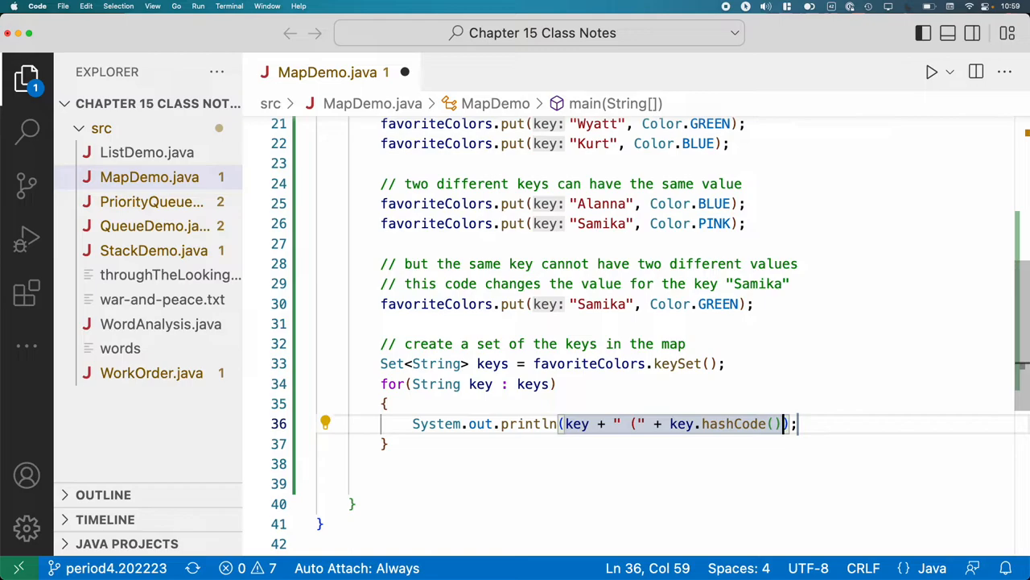
type("+ \"\"")
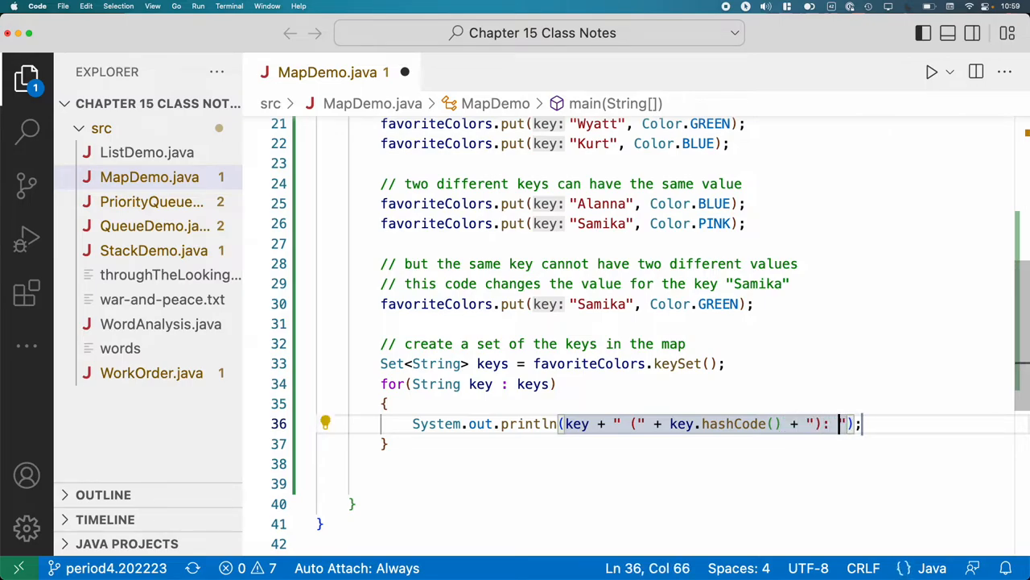
type("+")
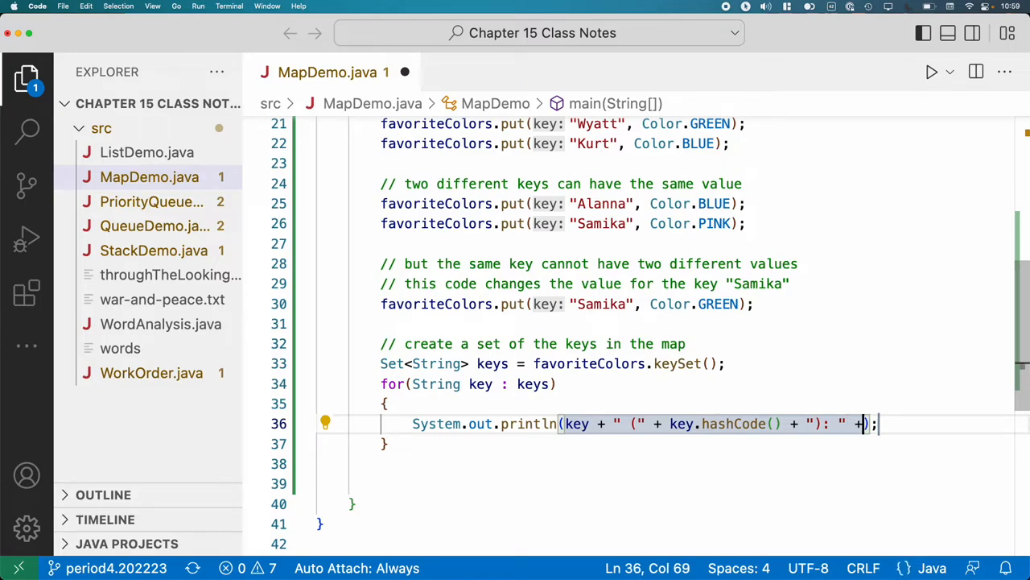
Continue the print on a new line with favoriteColors.get(key)); and run MapDemo.
key("enter")
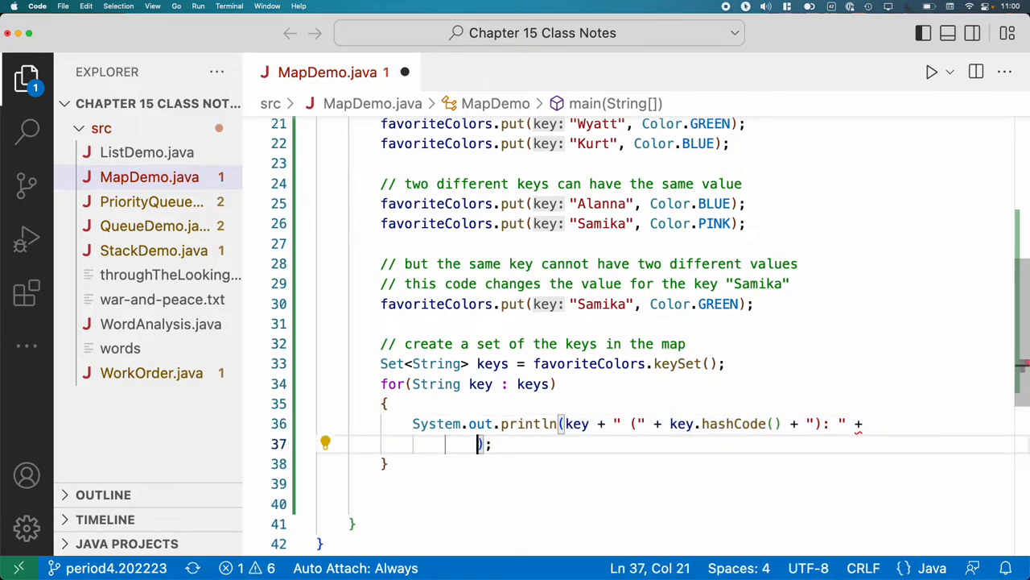
type("favoriteColors.get(key")
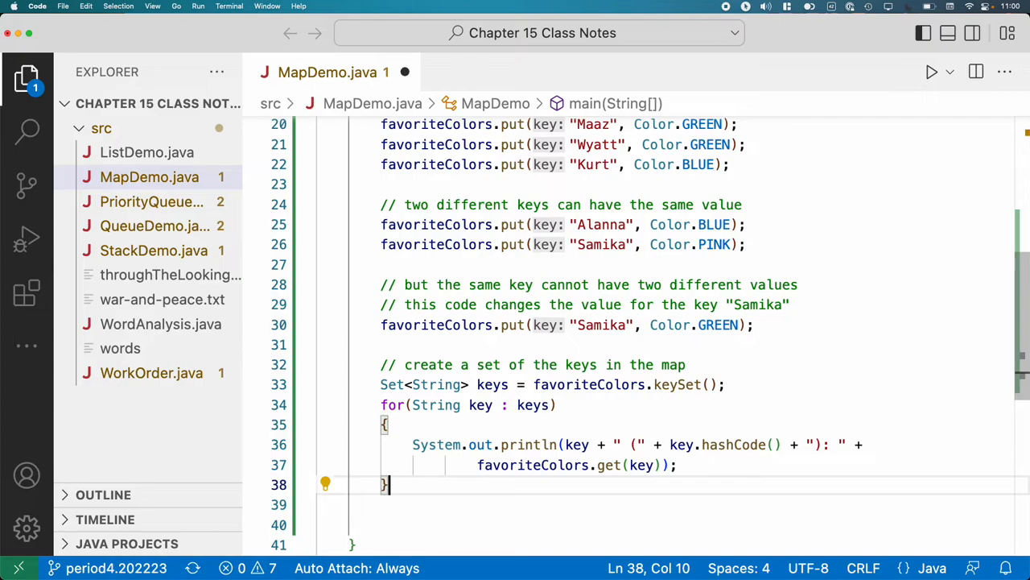
mouse_move(544, 309)
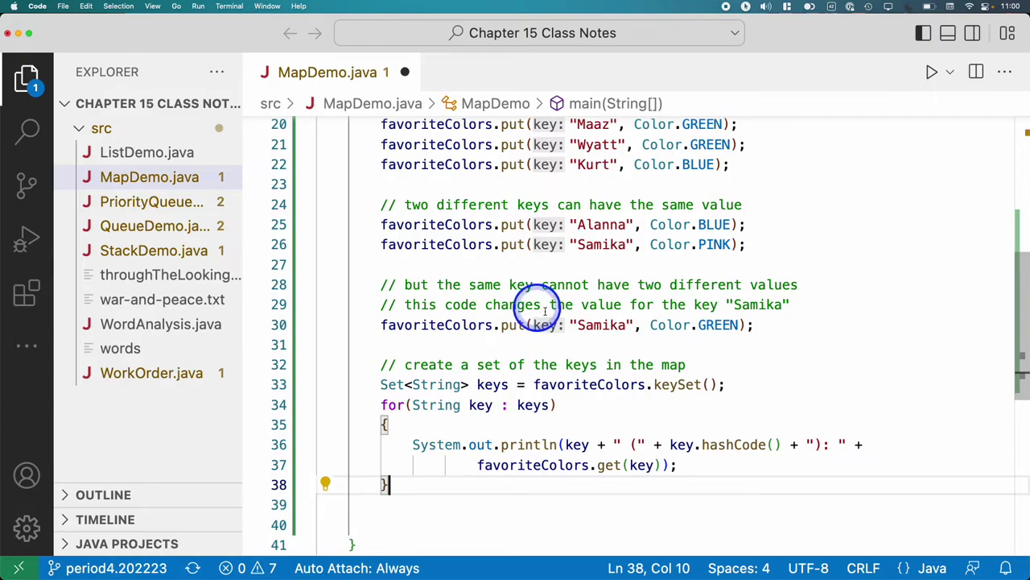
scroll("up", 3)
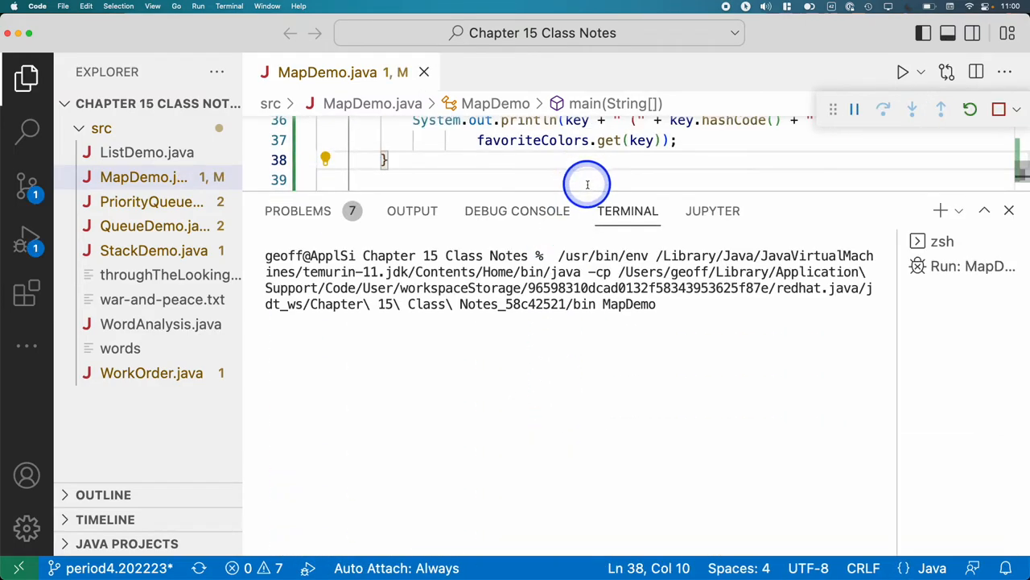
Resize the terminal panel to view MapDemo's output of names, hash codes and colours.
left_click_drag(586, 197, 592, 325)
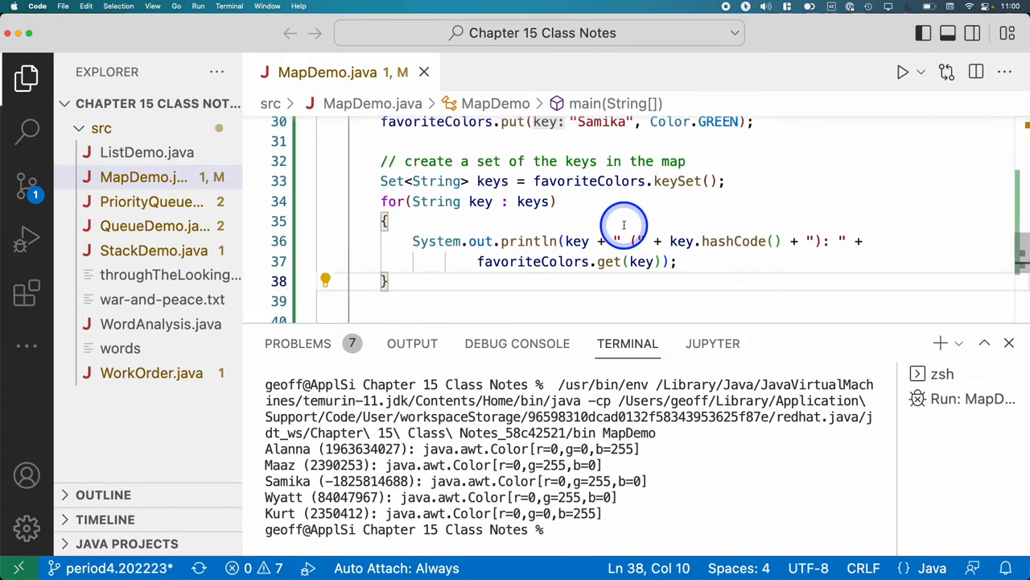
mouse_move(625, 225)
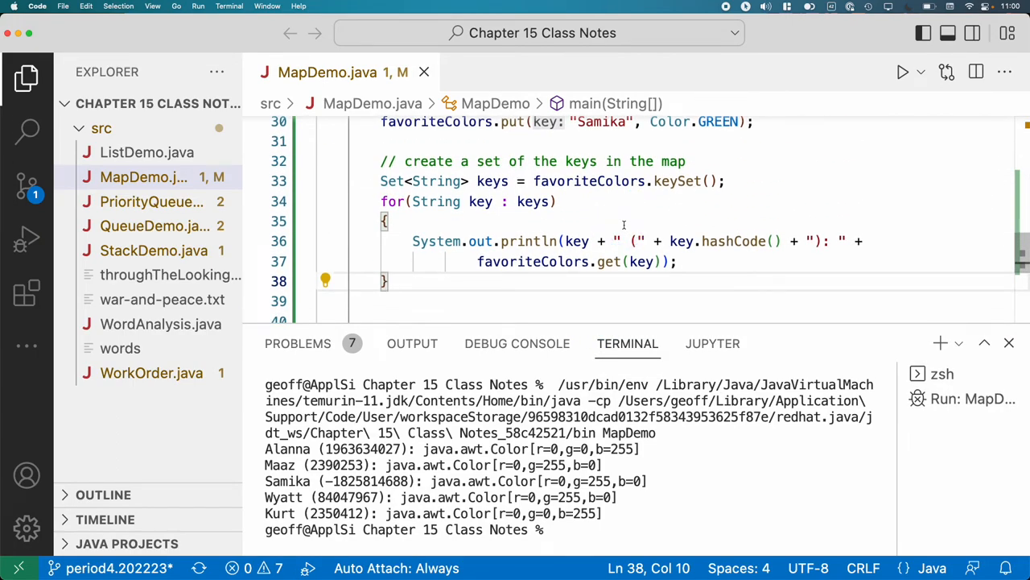